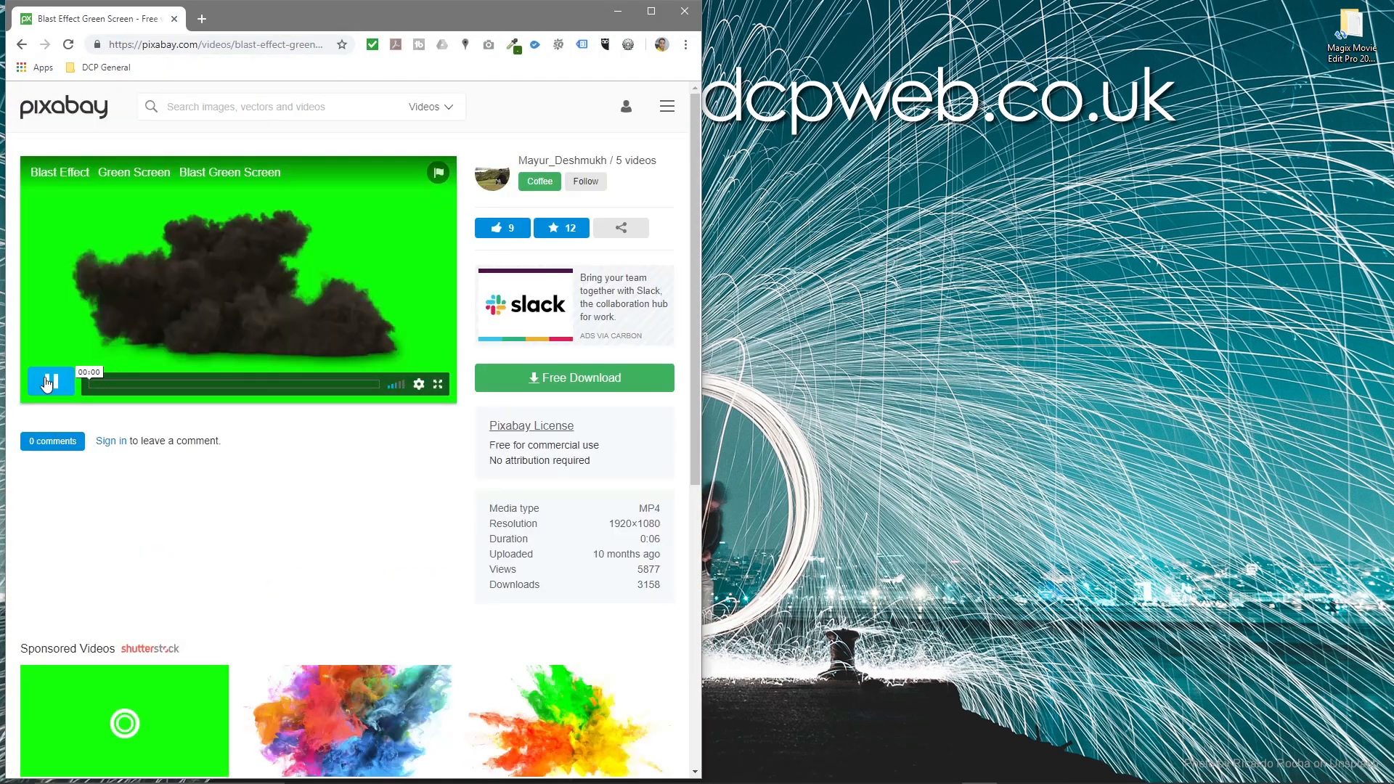
# Preview the green-screen Blast Effect clip and download it at 1280×720.
pyautogui.click(48, 384)
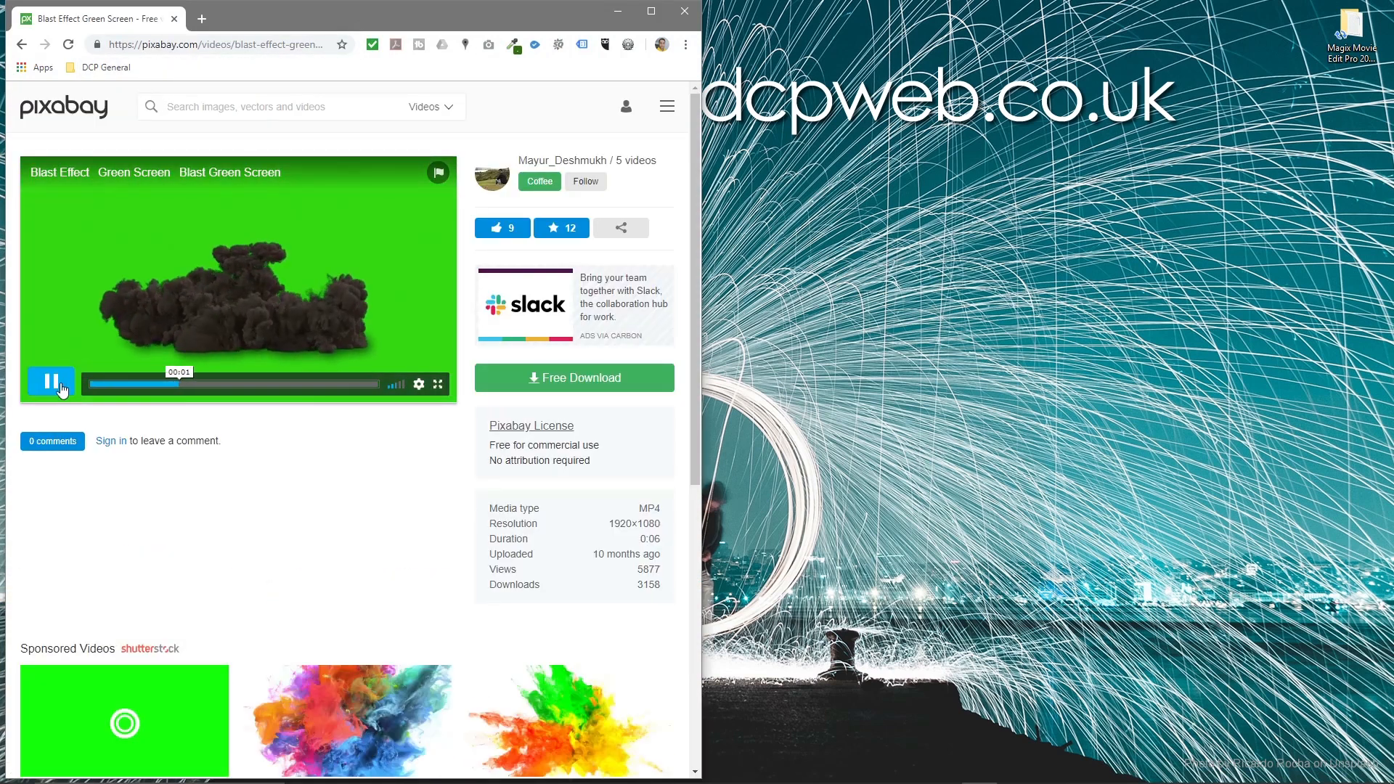
pyautogui.click(51, 383)
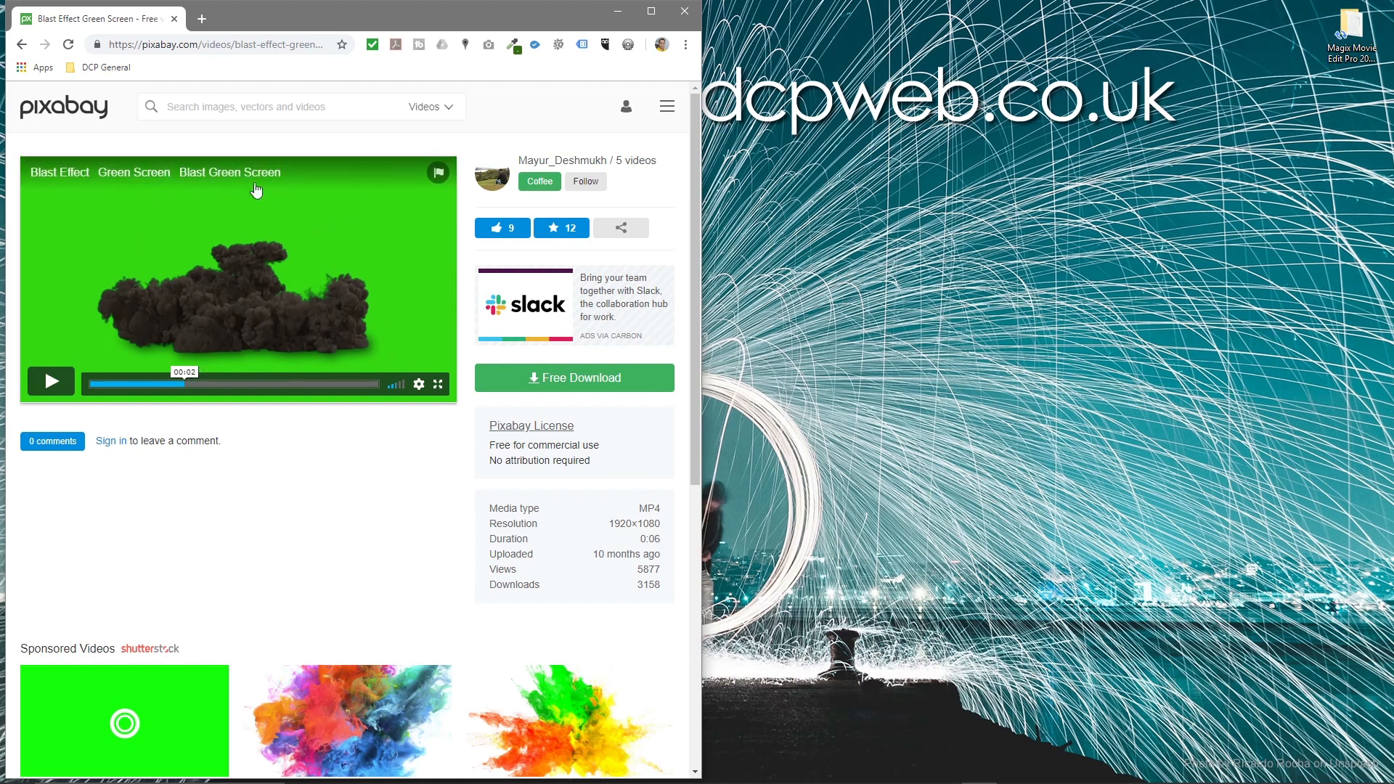
pyautogui.moveTo(119, 327)
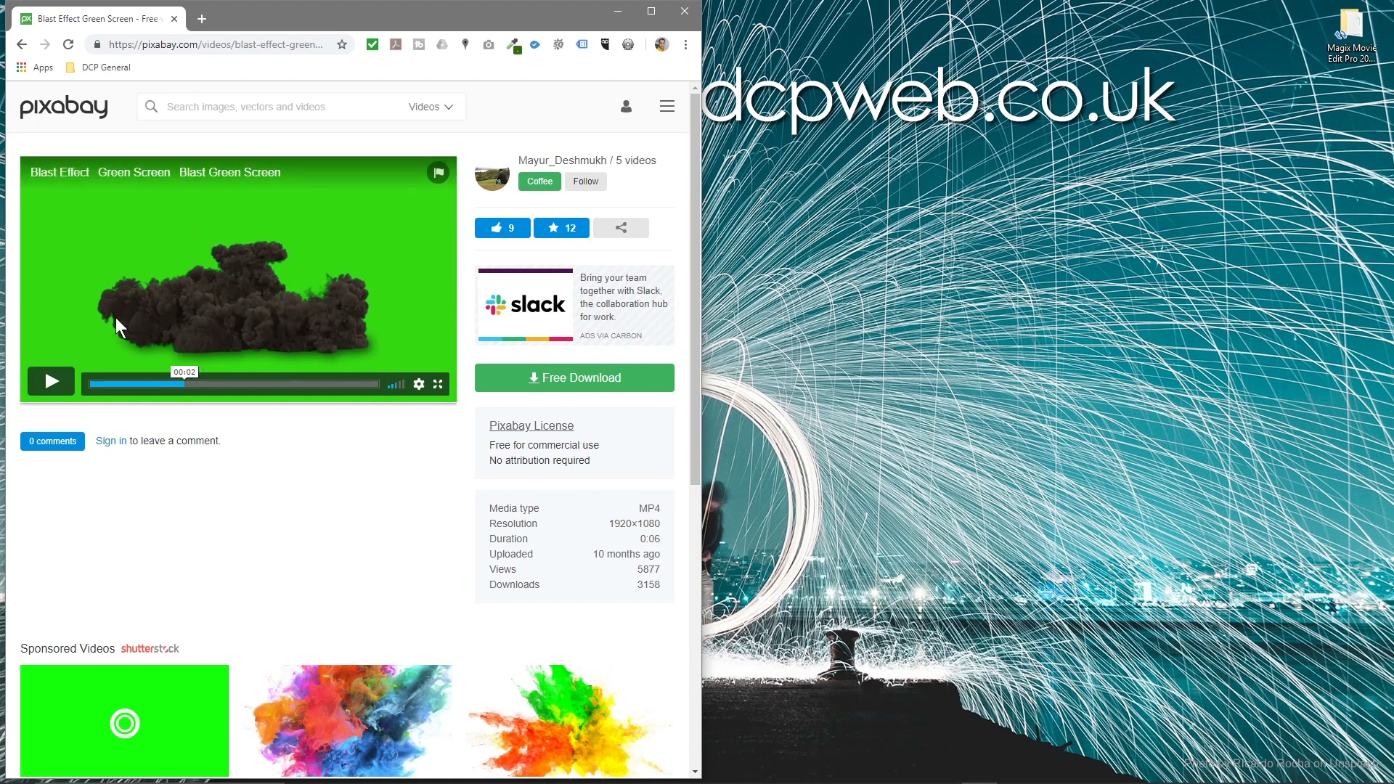
pyautogui.click(574, 377)
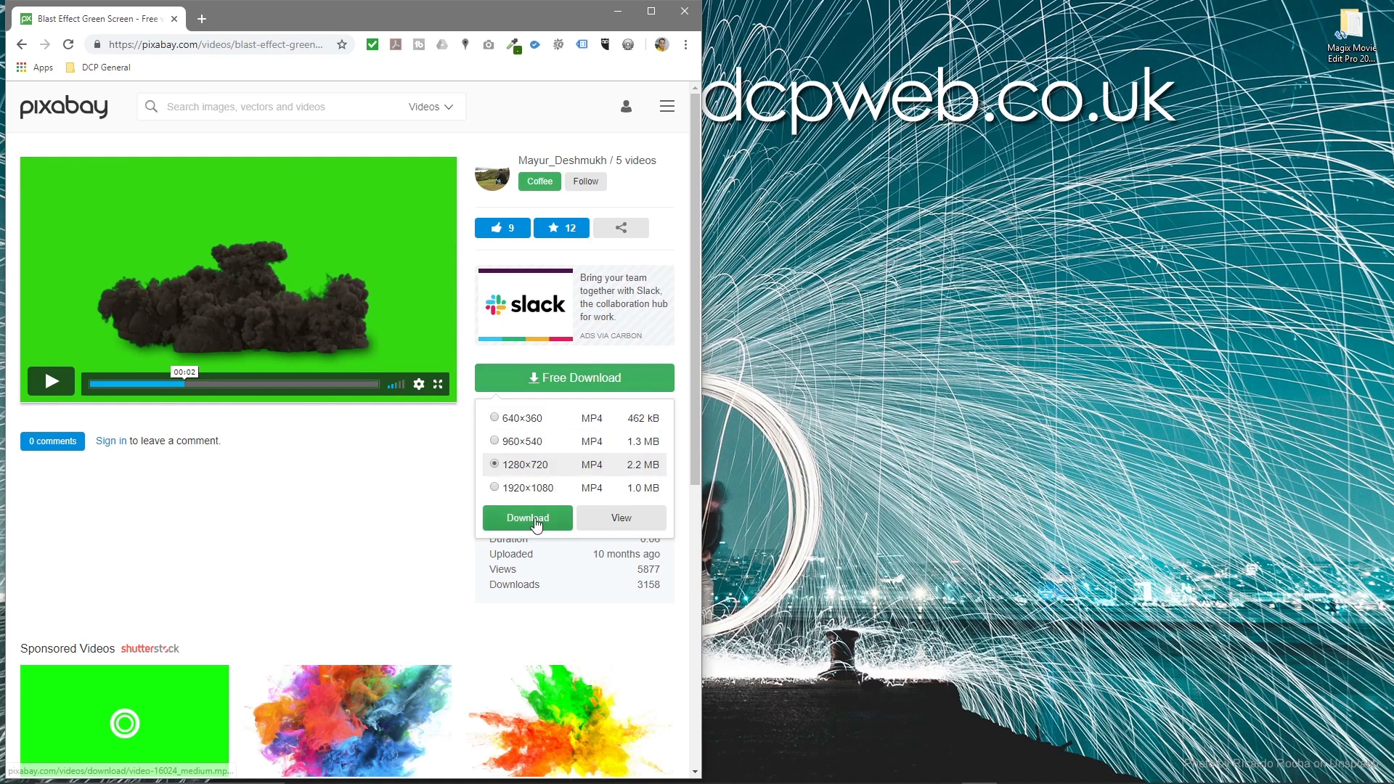
pyautogui.click(527, 518)
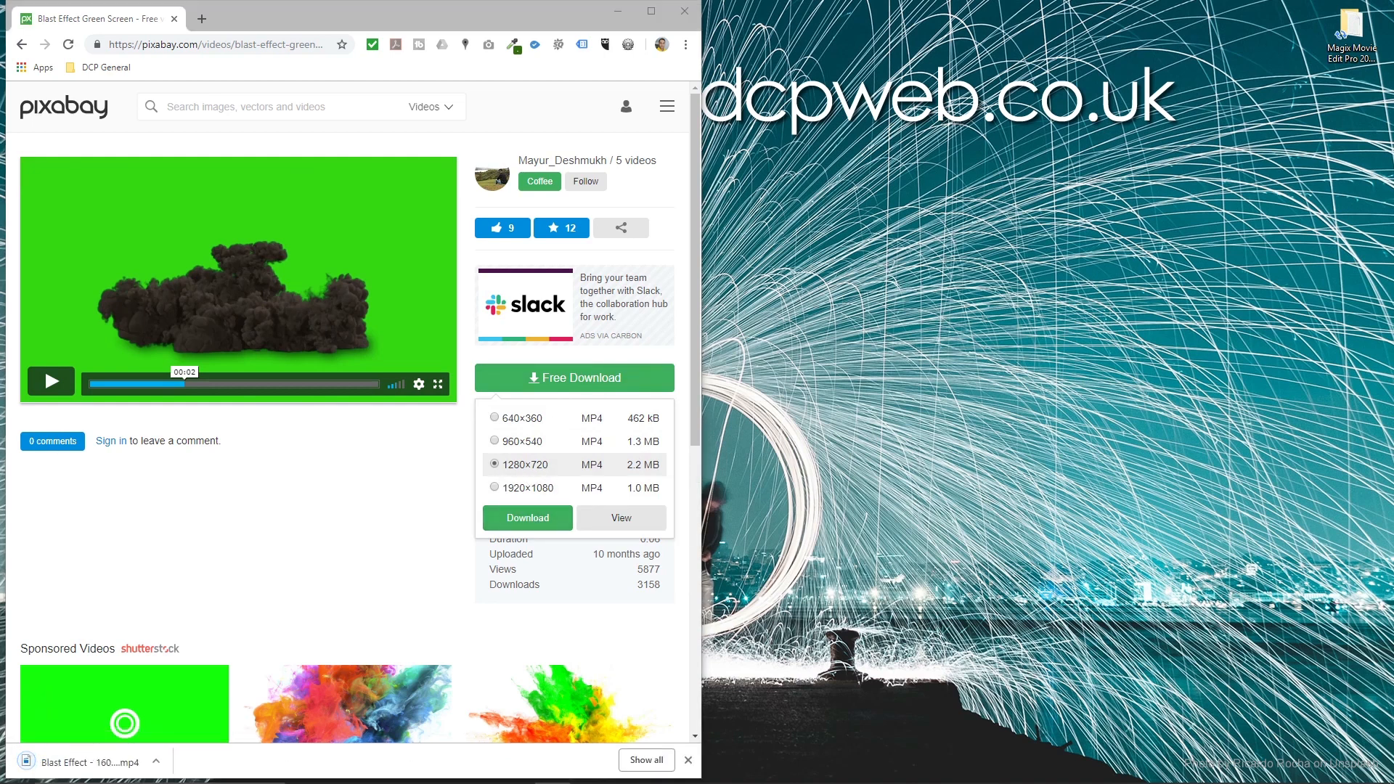
# Download the Boy Jump Dance video at 1280×720 and launch Movie Edit Pro.
pyautogui.click(217, 44)
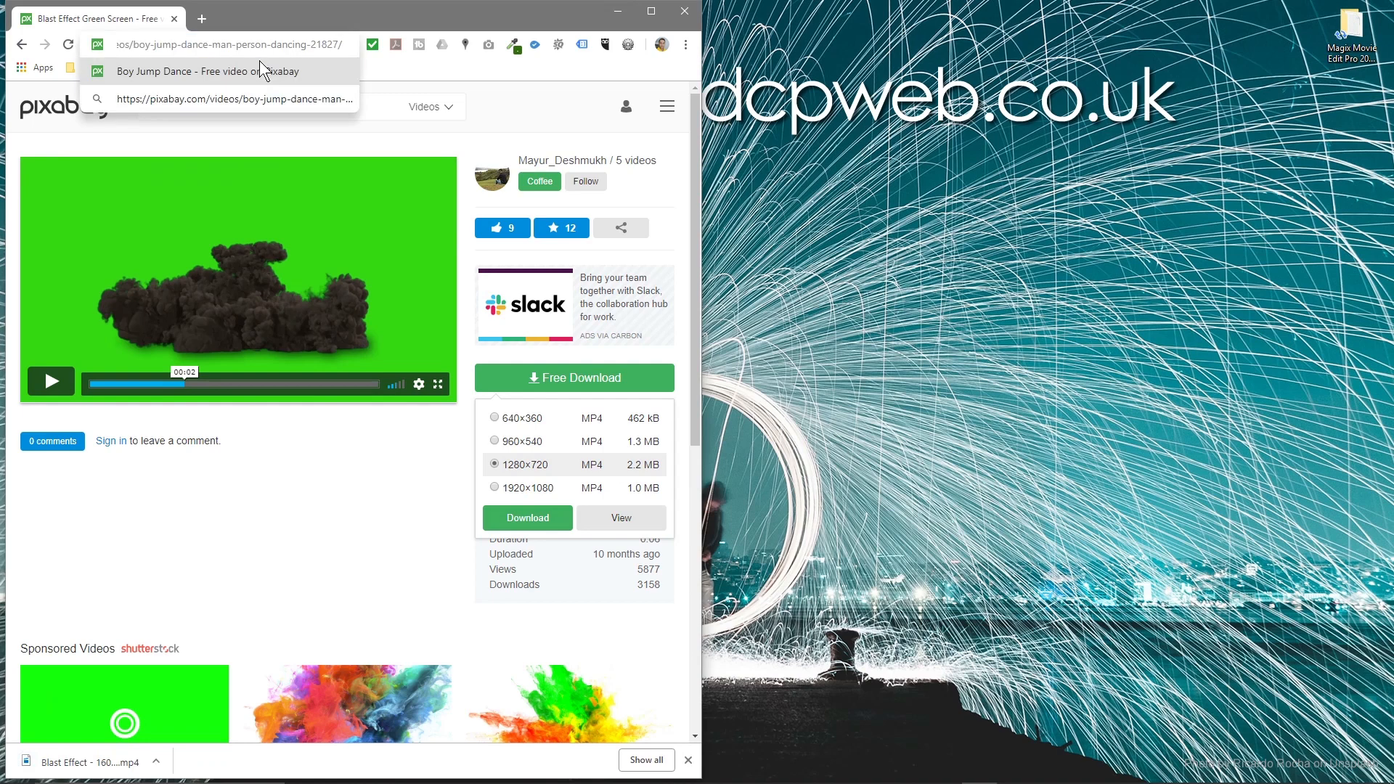
pyautogui.click(204, 71)
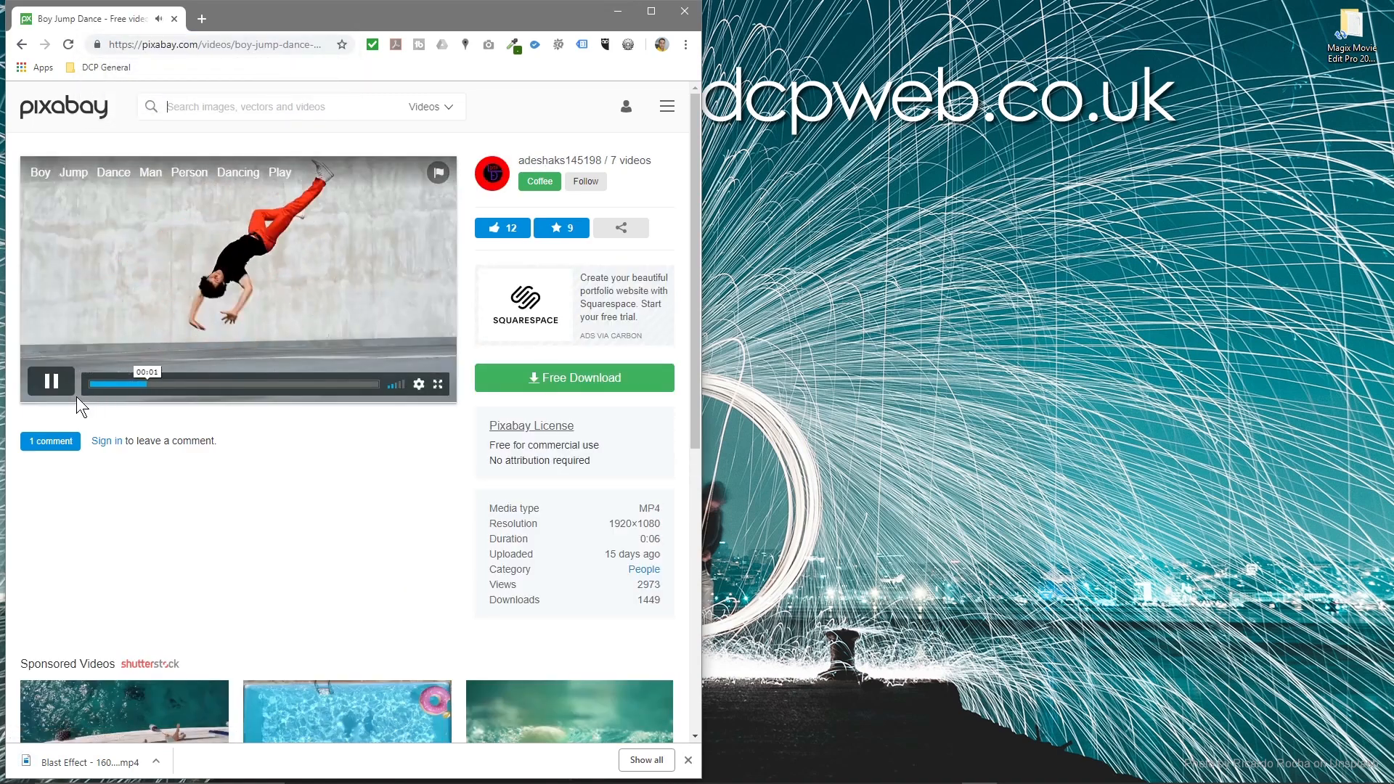
pyautogui.click(51, 381)
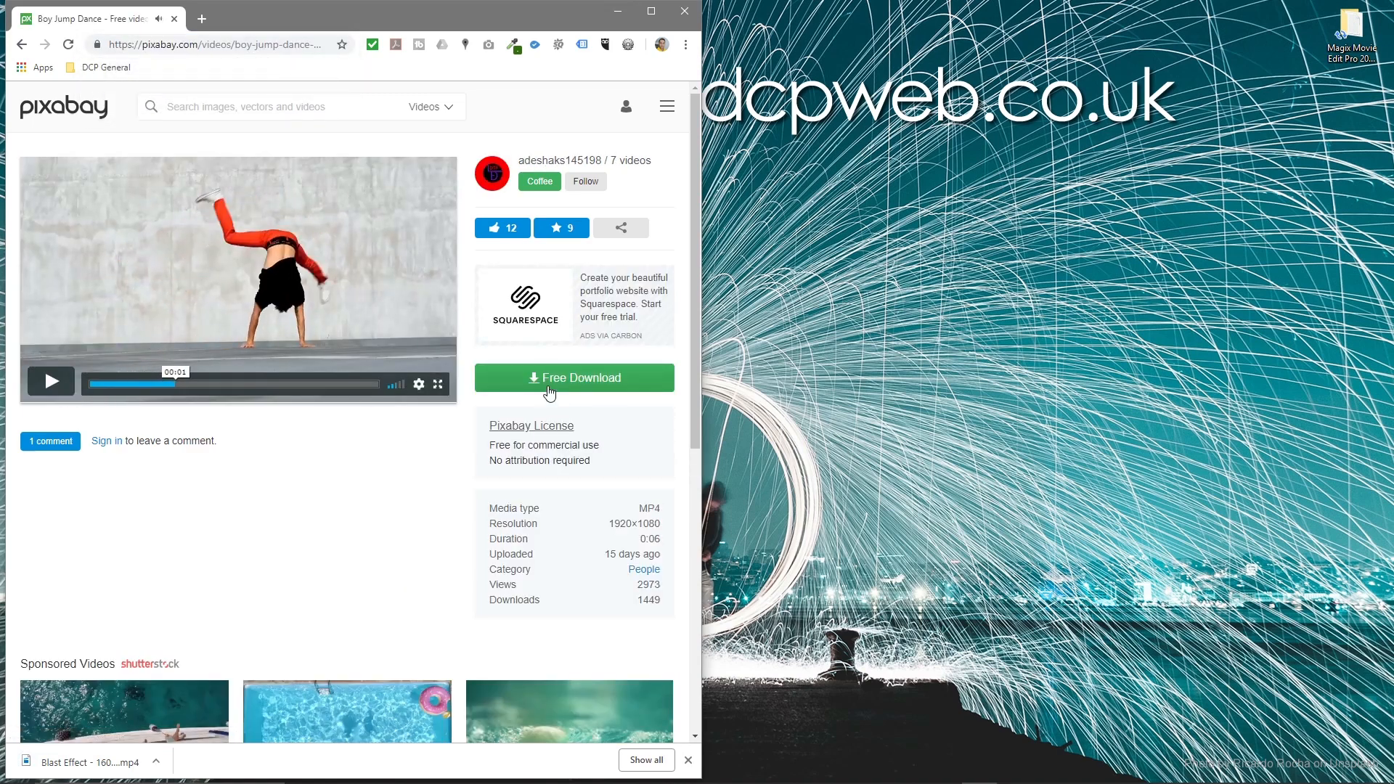
pyautogui.click(573, 376)
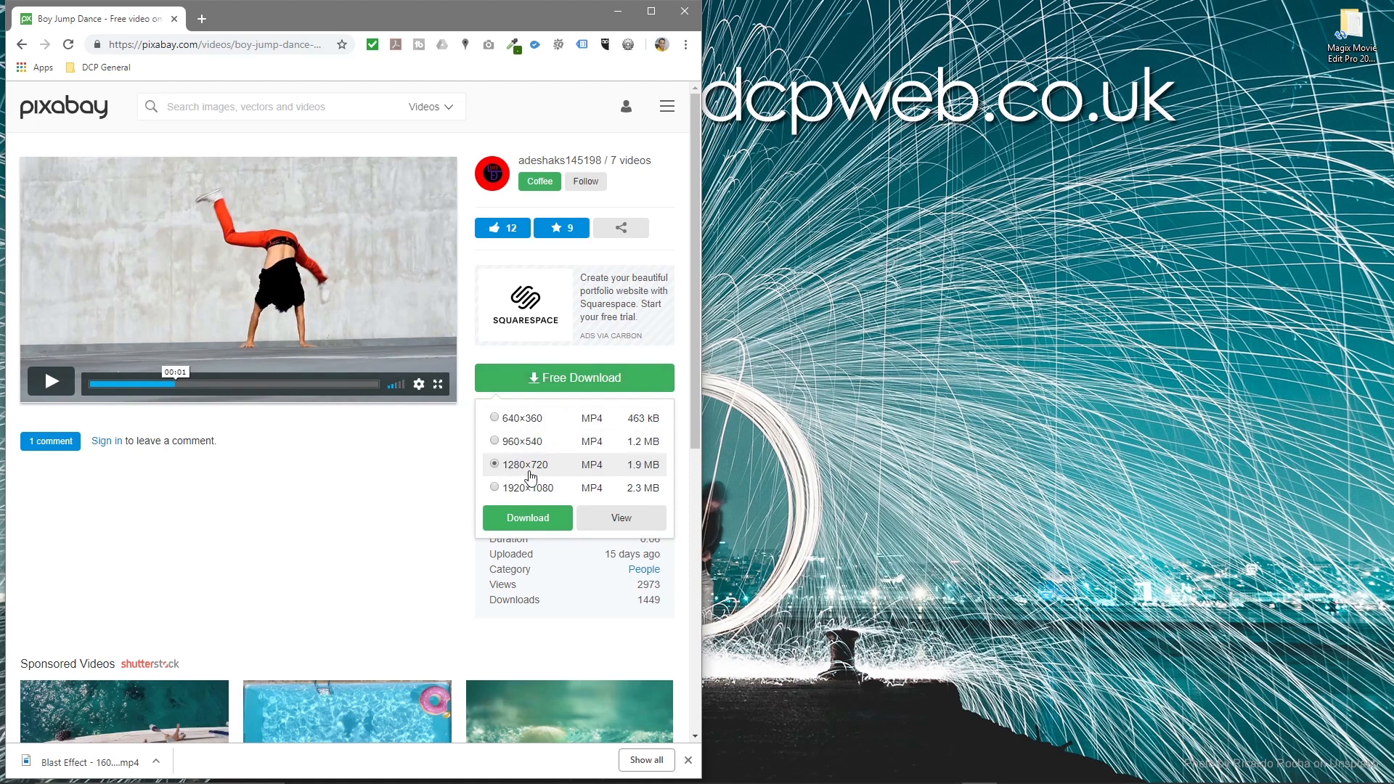
pyautogui.click(526, 518)
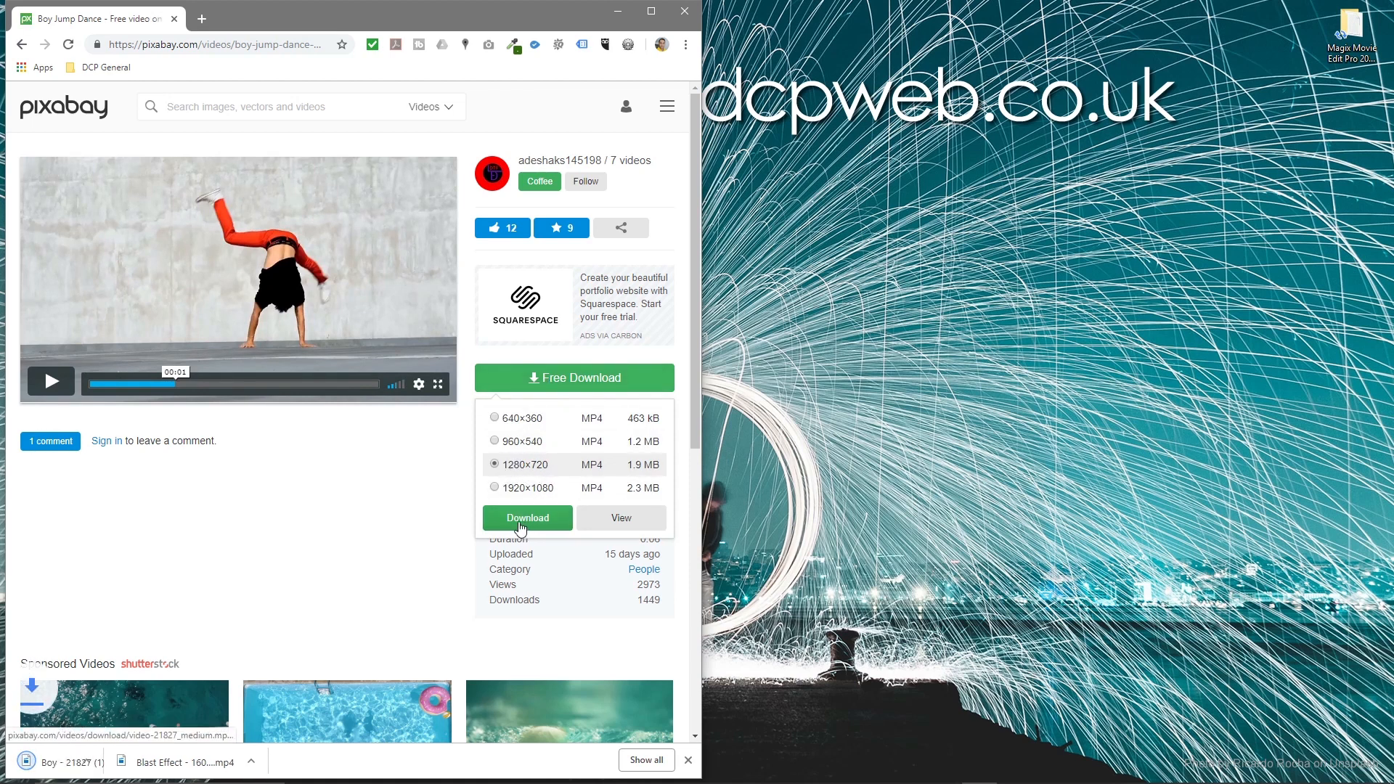
pyautogui.click(526, 518)
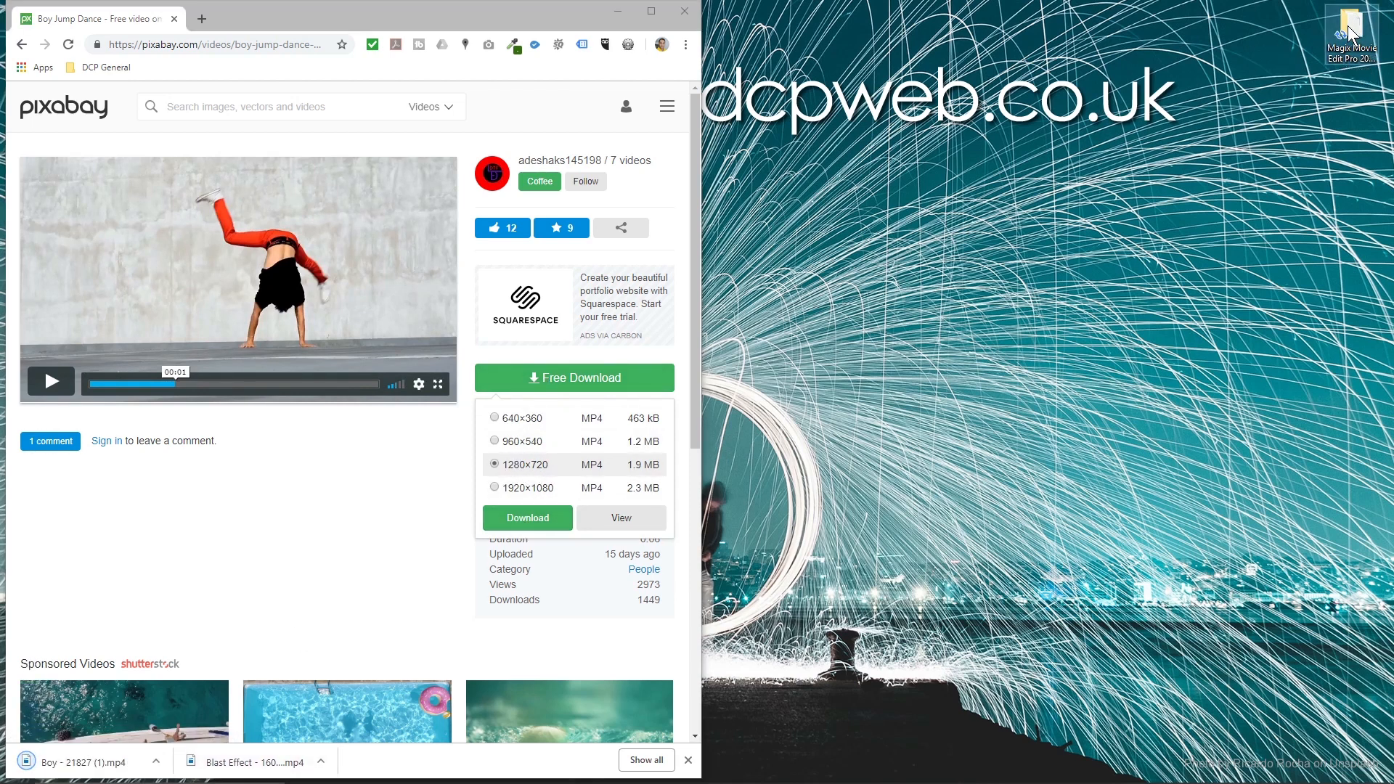
pyautogui.doubleClick(1349, 31)
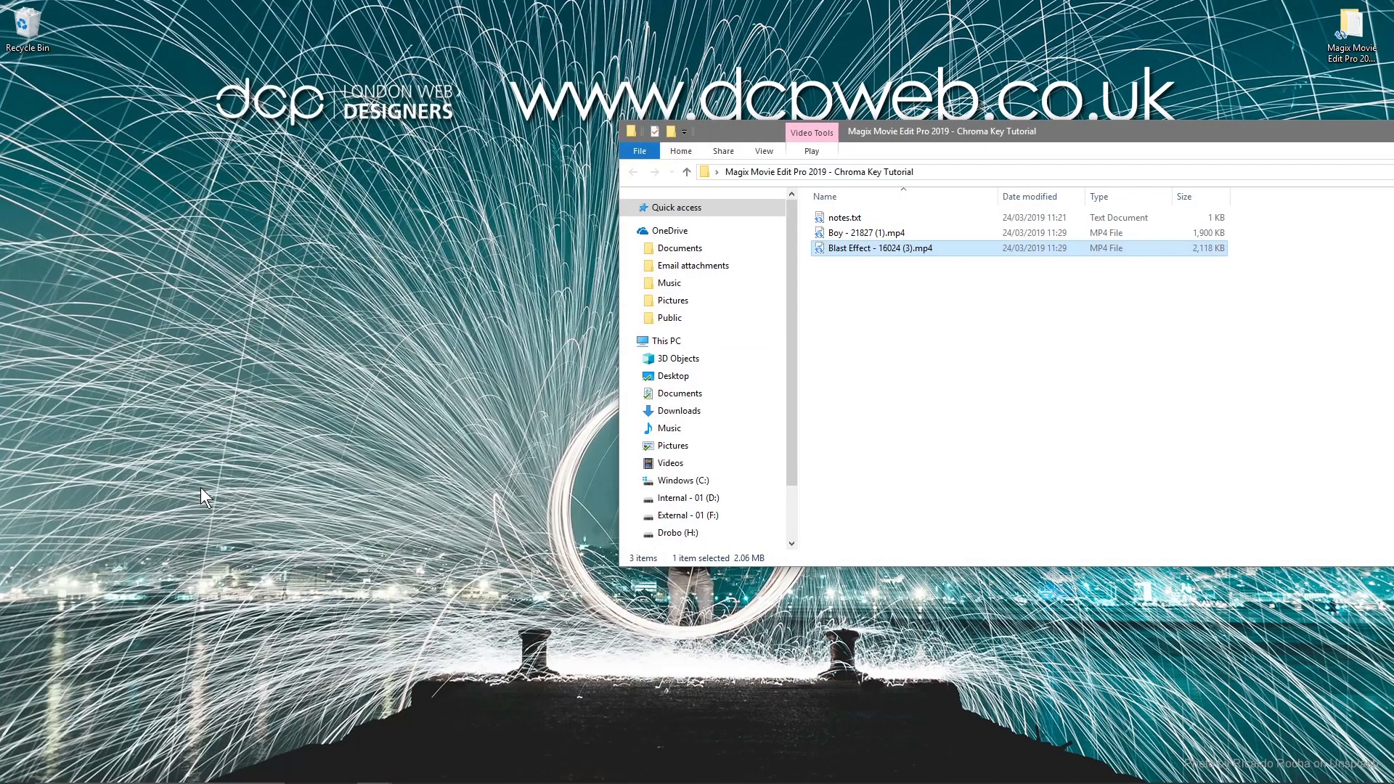
# Bring up the File Explorer window showing the Chroma Key Tutorial folder.
pyautogui.click(12, 769)
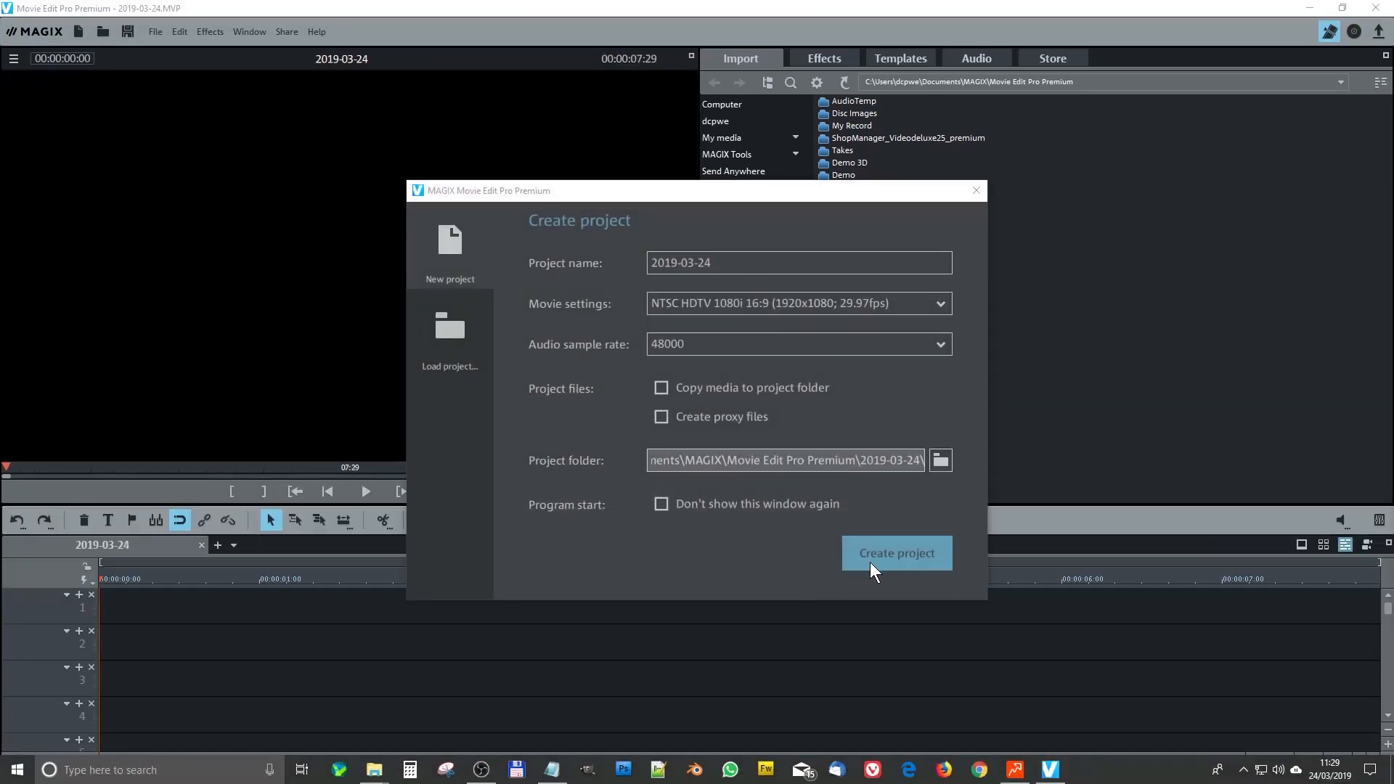
# Create a new project with Blast Effect.mp4 on track 2 and Boy.mp4 on track 1.
pyautogui.click(896, 552)
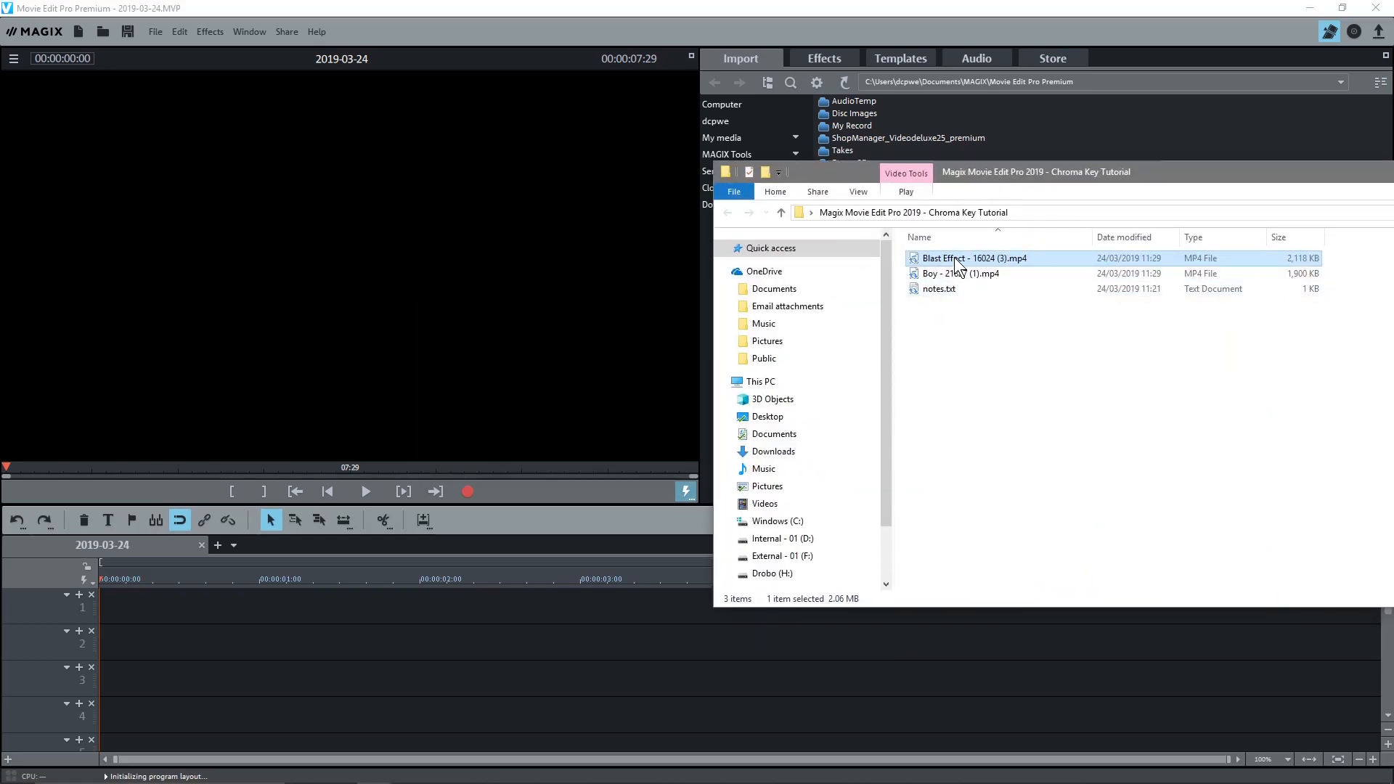
pyautogui.moveTo(973, 258); pyautogui.dragTo(383, 642)
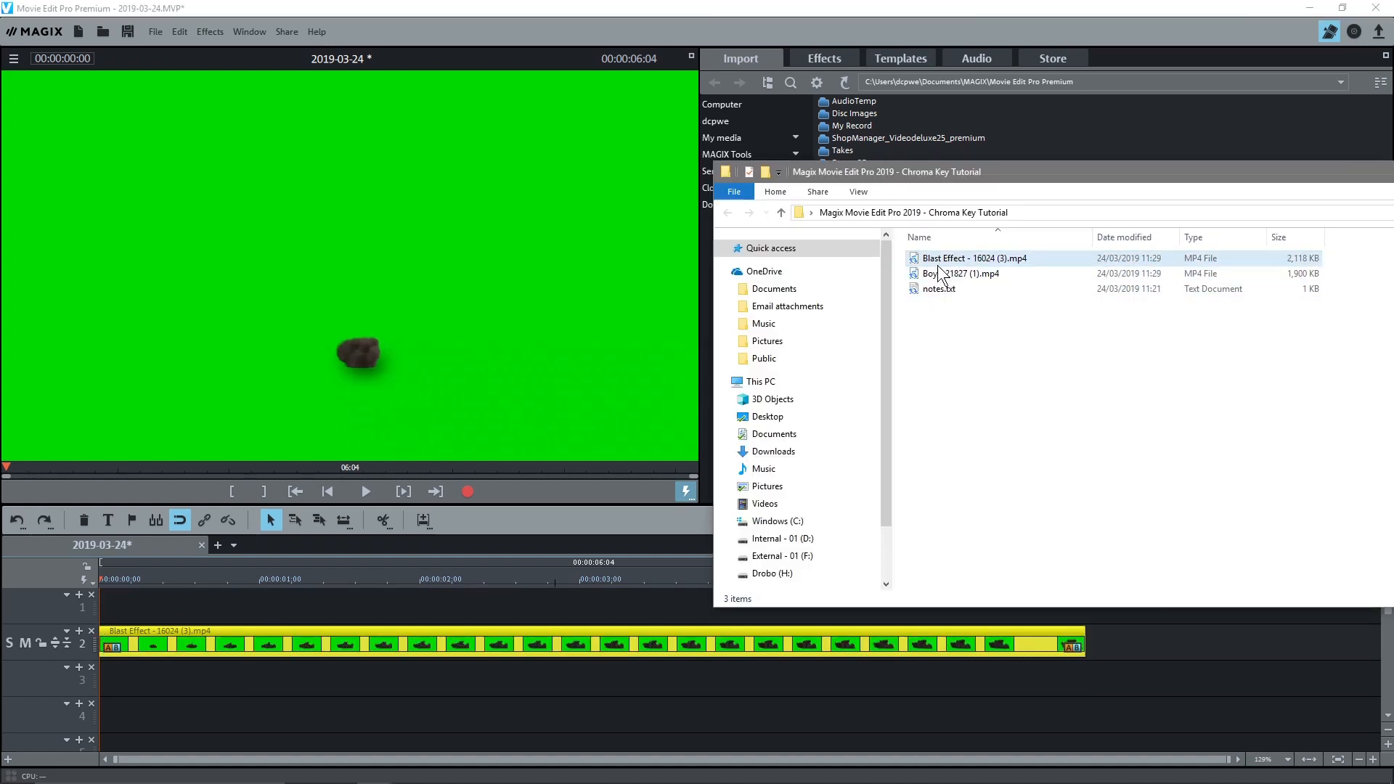
pyautogui.click(961, 273)
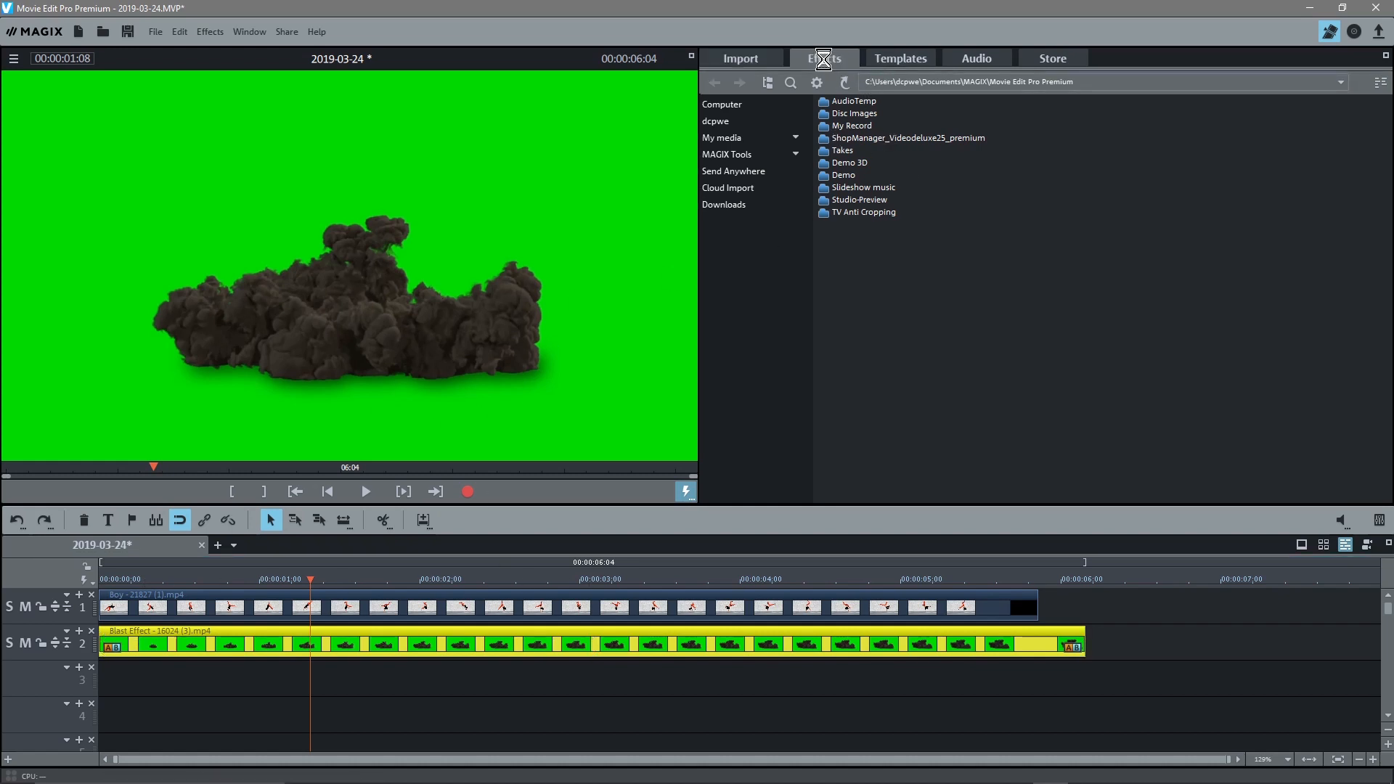
# Apply a Chroma key effect that hides green to the Blast Effect clip.
pyautogui.click(824, 58)
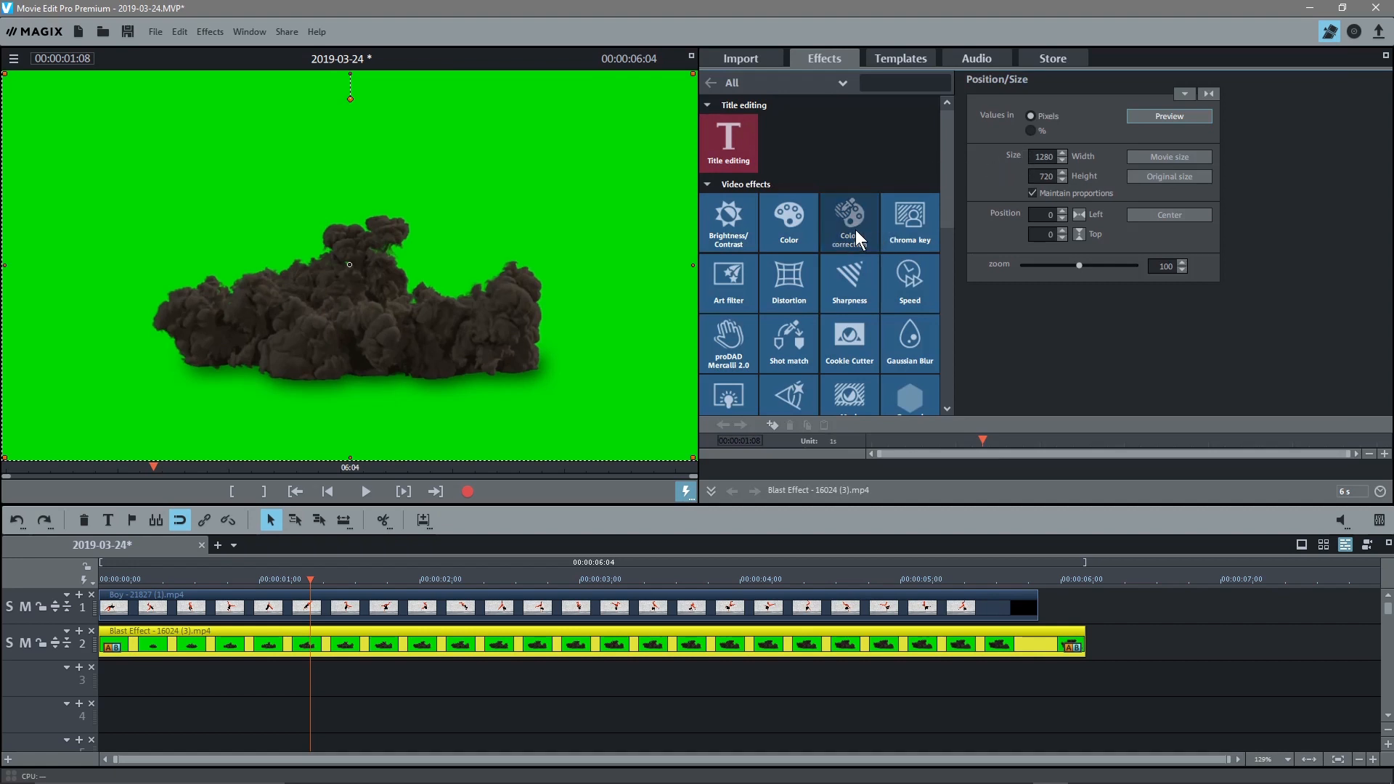
pyautogui.click(908, 223)
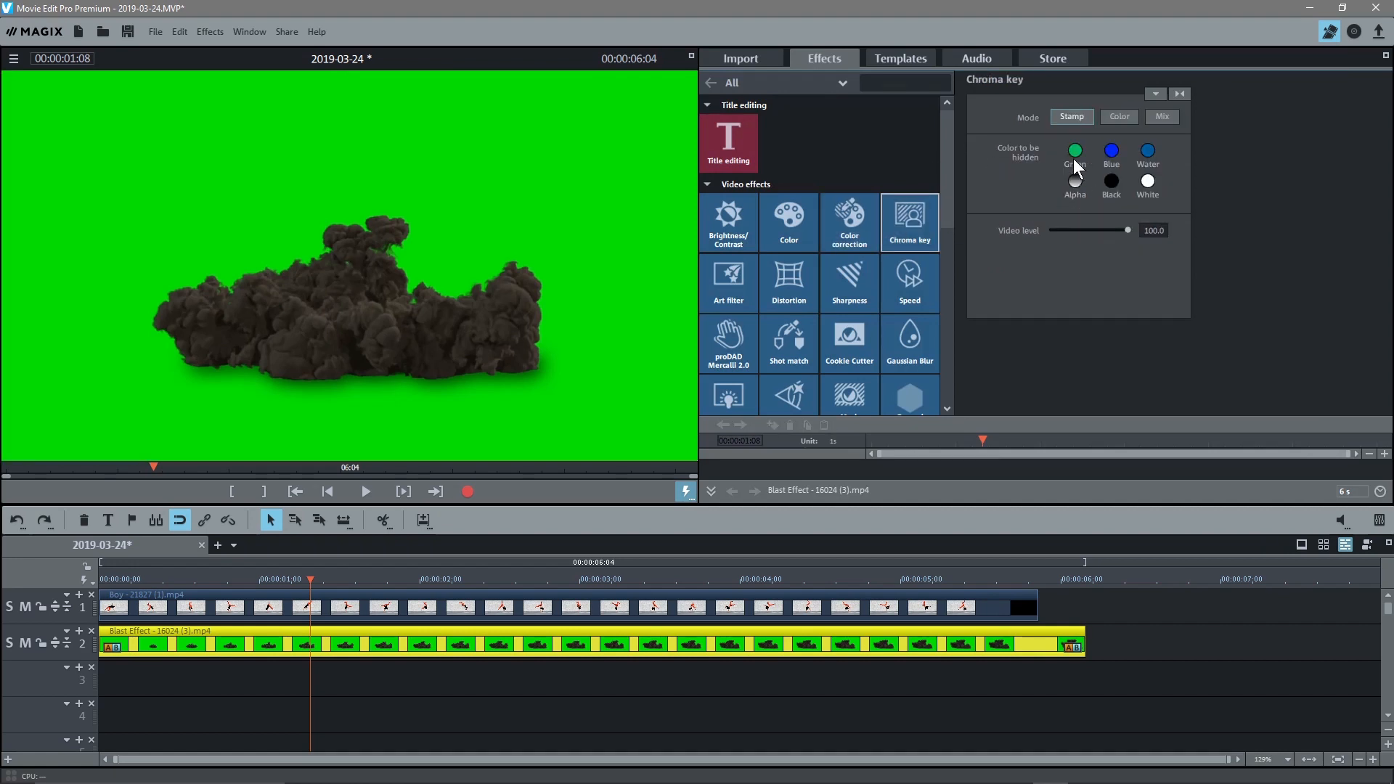
pyautogui.click(1074, 149)
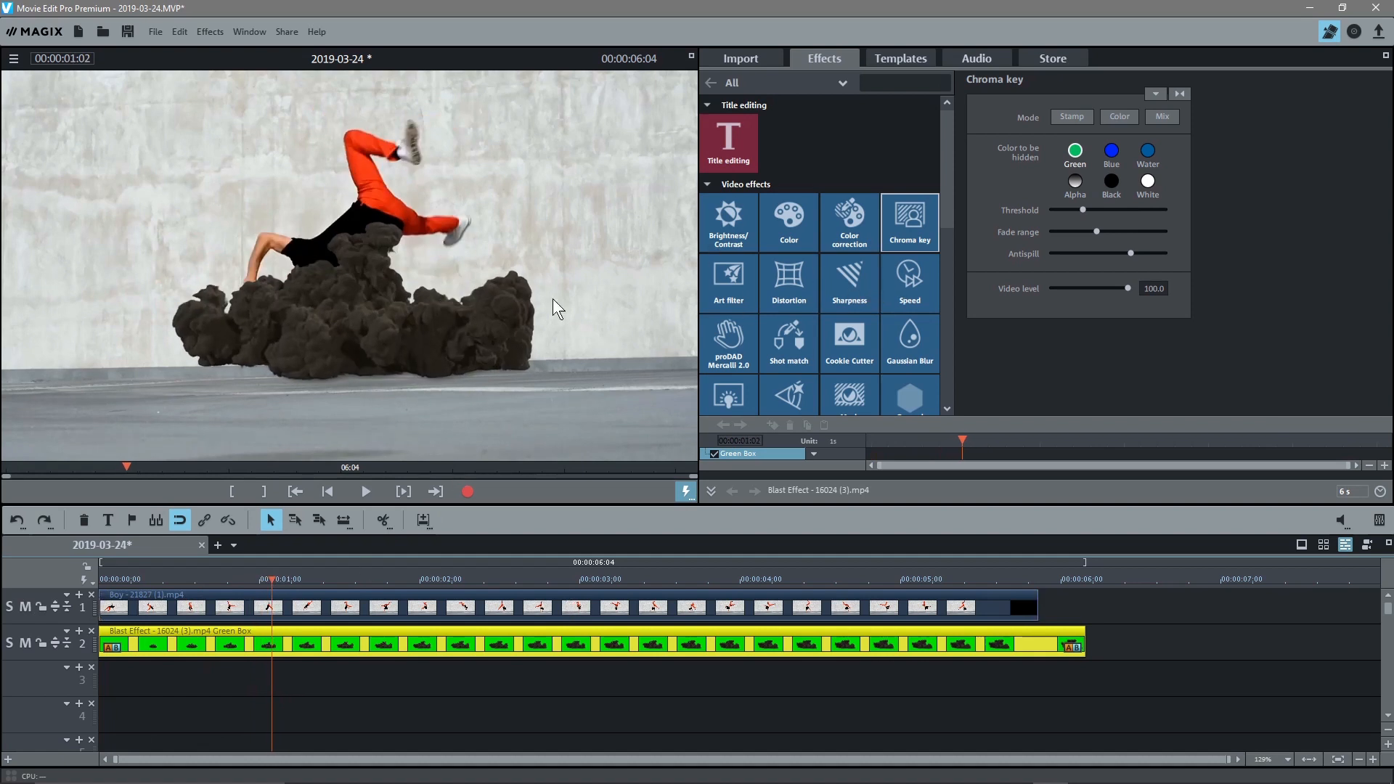
pyautogui.moveTo(371, 325)
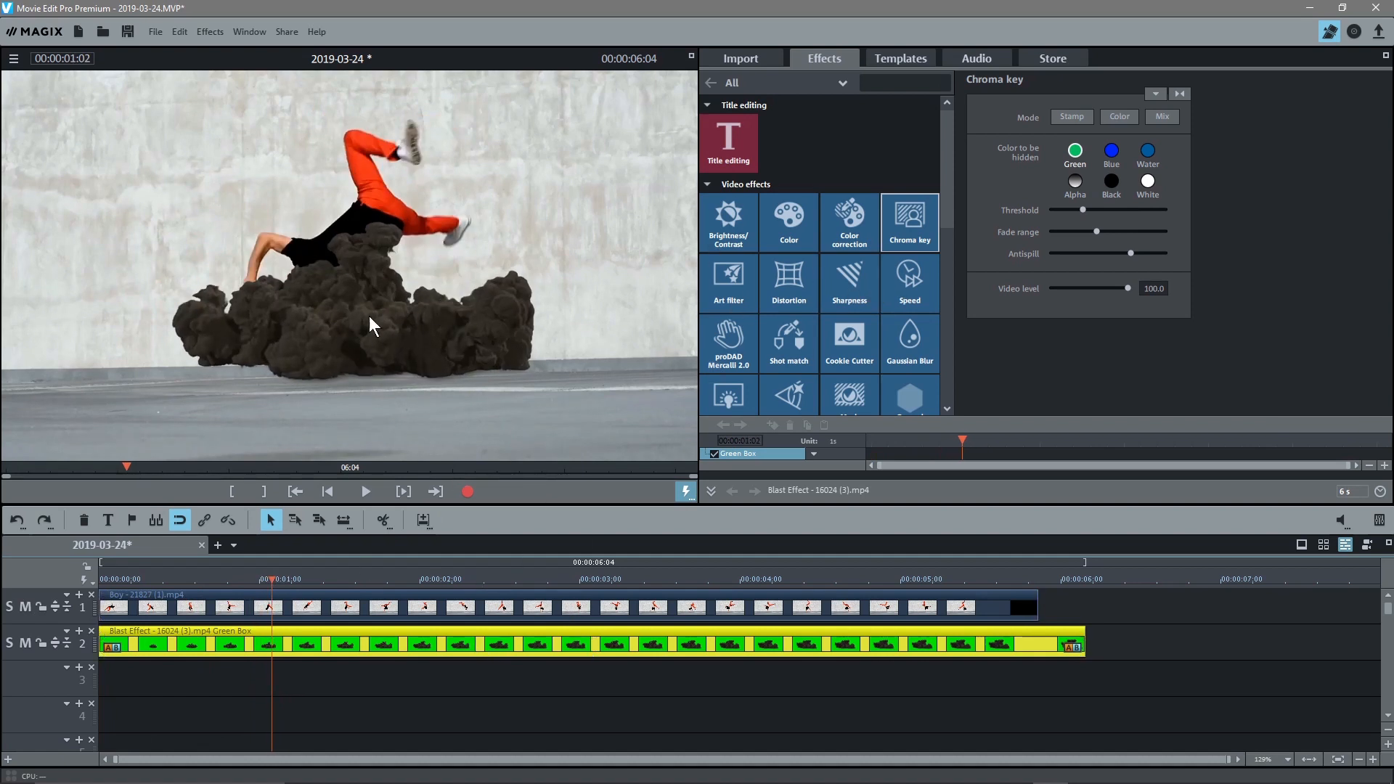
# Turn off Maintain proportions, shrink the blast to 24%, and place it under the boy's hand.
pyautogui.scroll(-3)
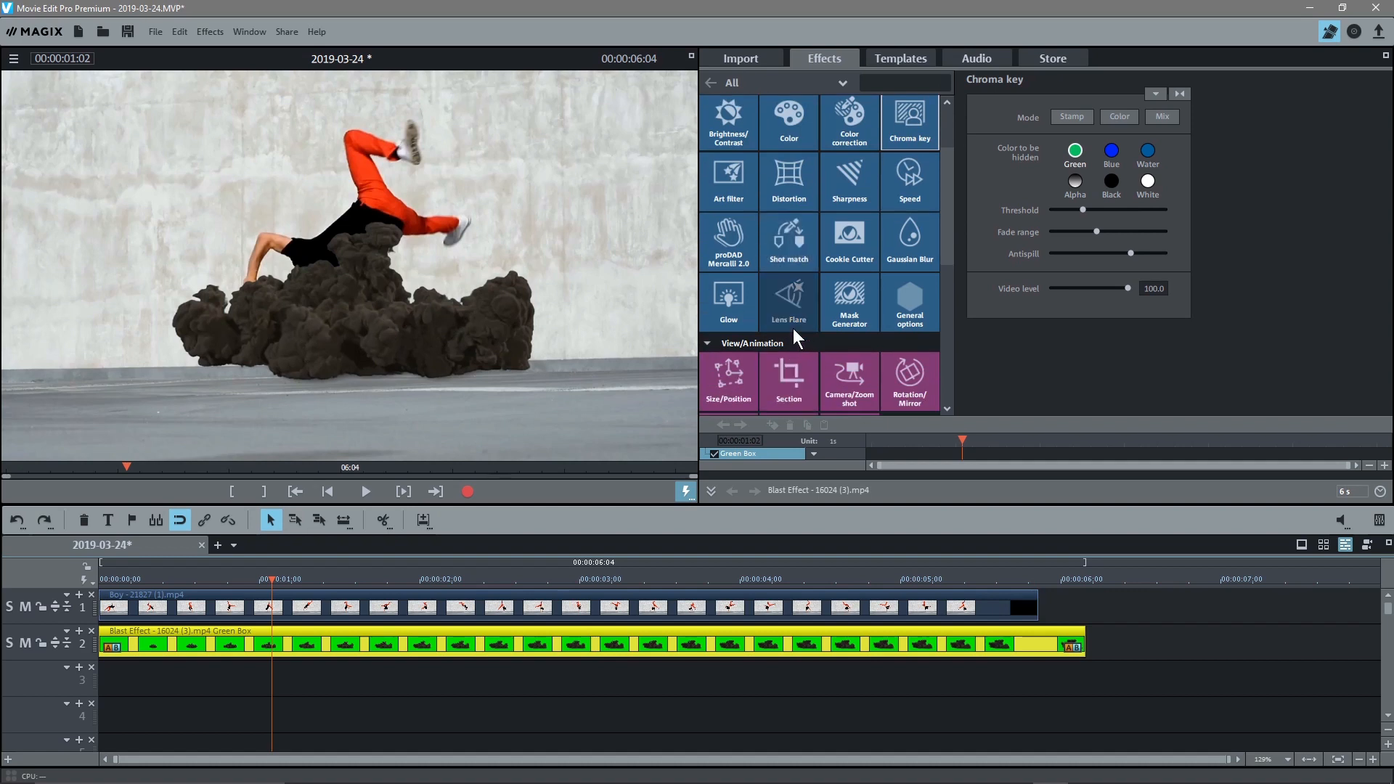
pyautogui.click(727, 383)
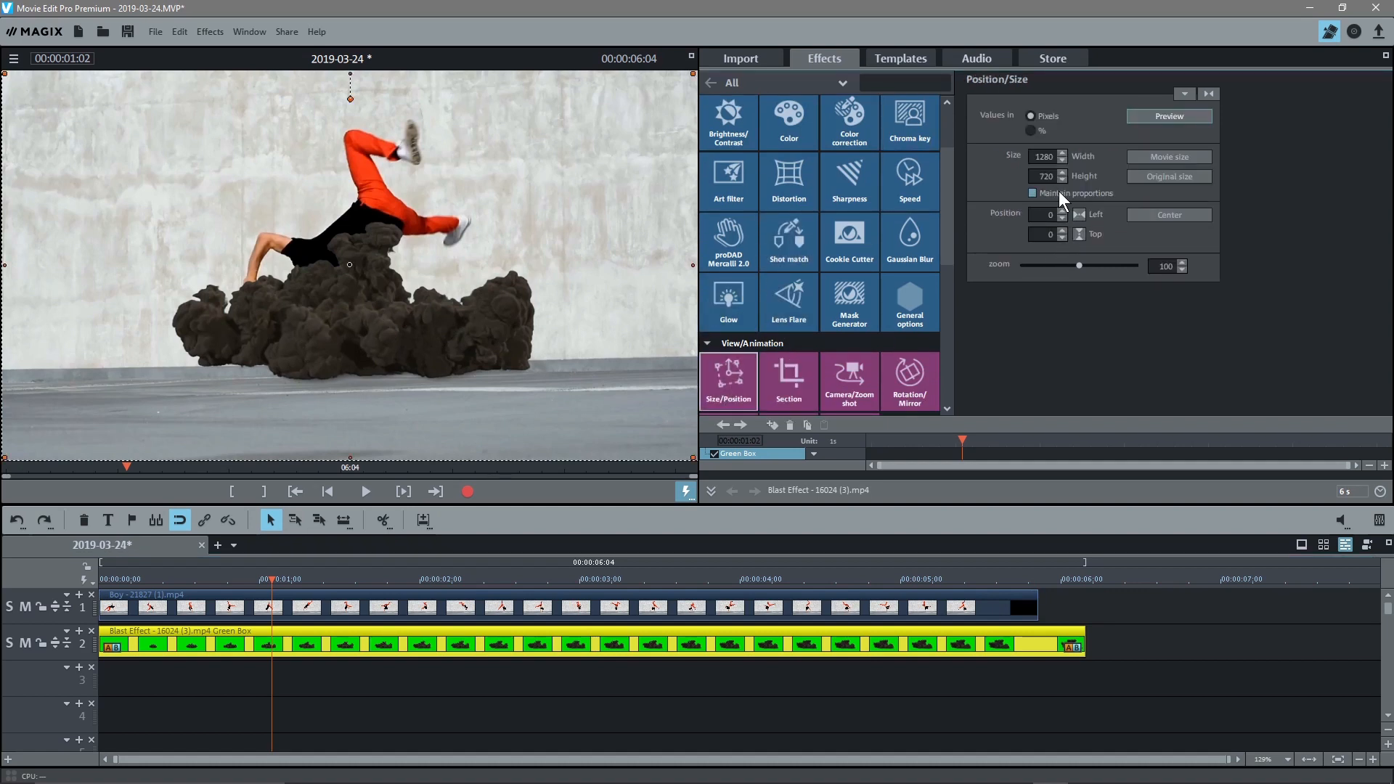
pyautogui.click(1033, 194)
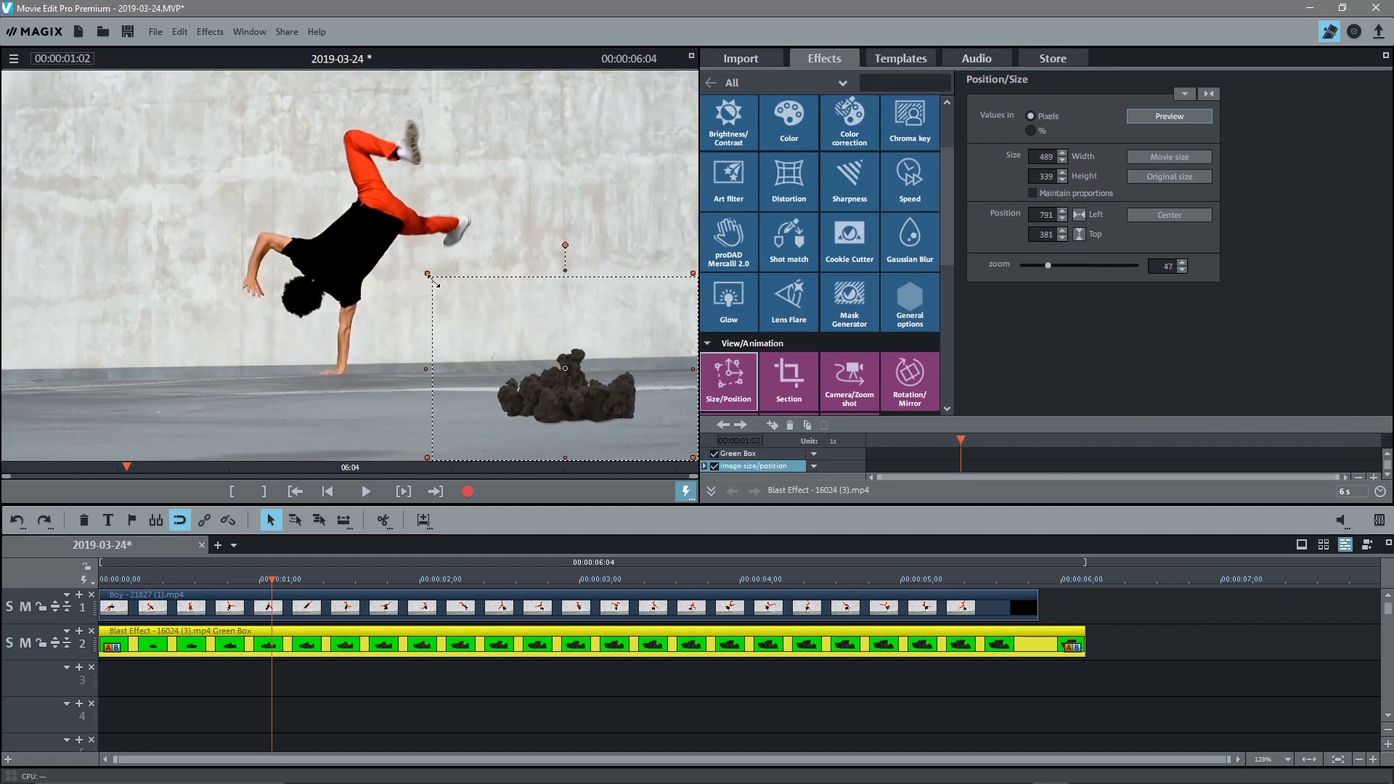
pyautogui.moveTo(427, 274); pyautogui.dragTo(534, 365)
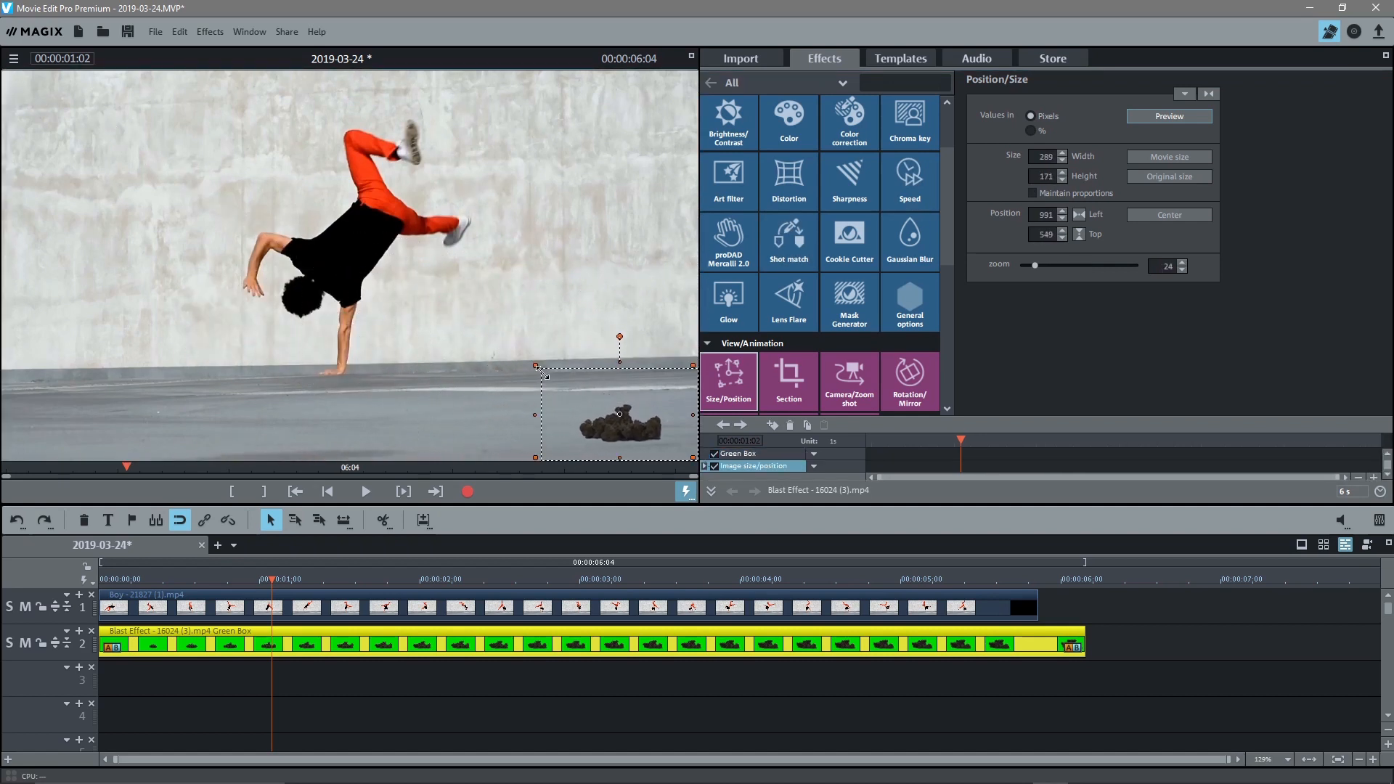
pyautogui.moveTo(620, 414); pyautogui.dragTo(336, 372)
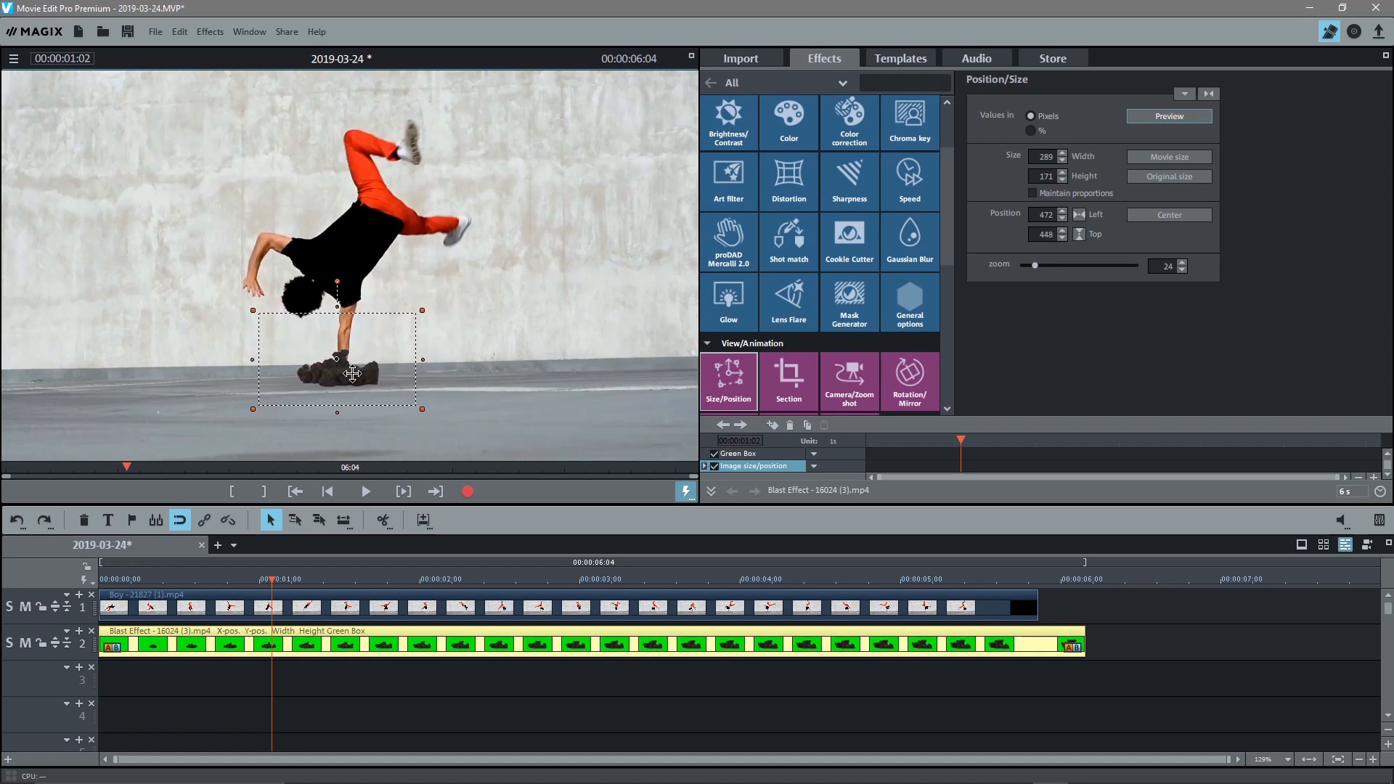
pyautogui.moveTo(351, 372); pyautogui.dragTo(348, 370)
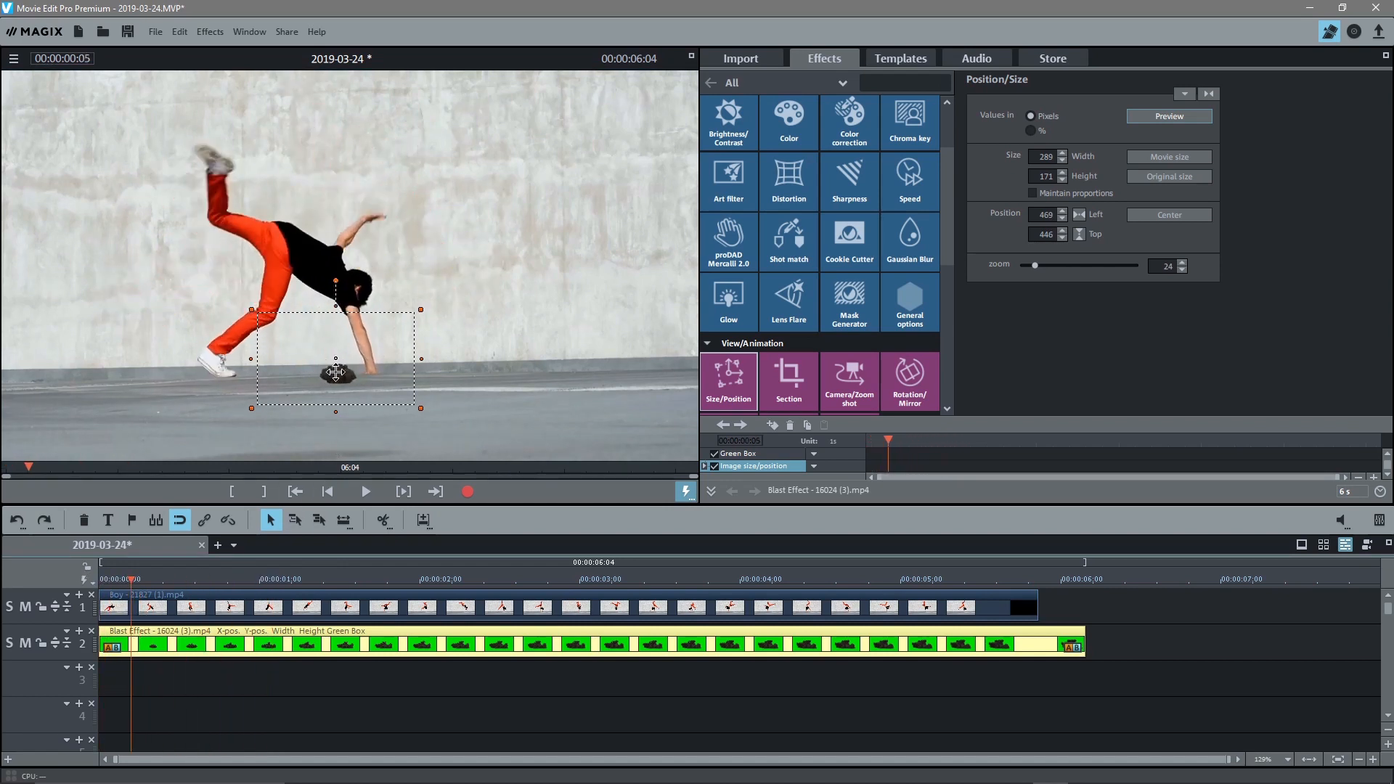
# Reposition and time the blast clip to puff as the hand lands, then select it.
pyautogui.moveTo(335, 372); pyautogui.dragTo(369, 373)
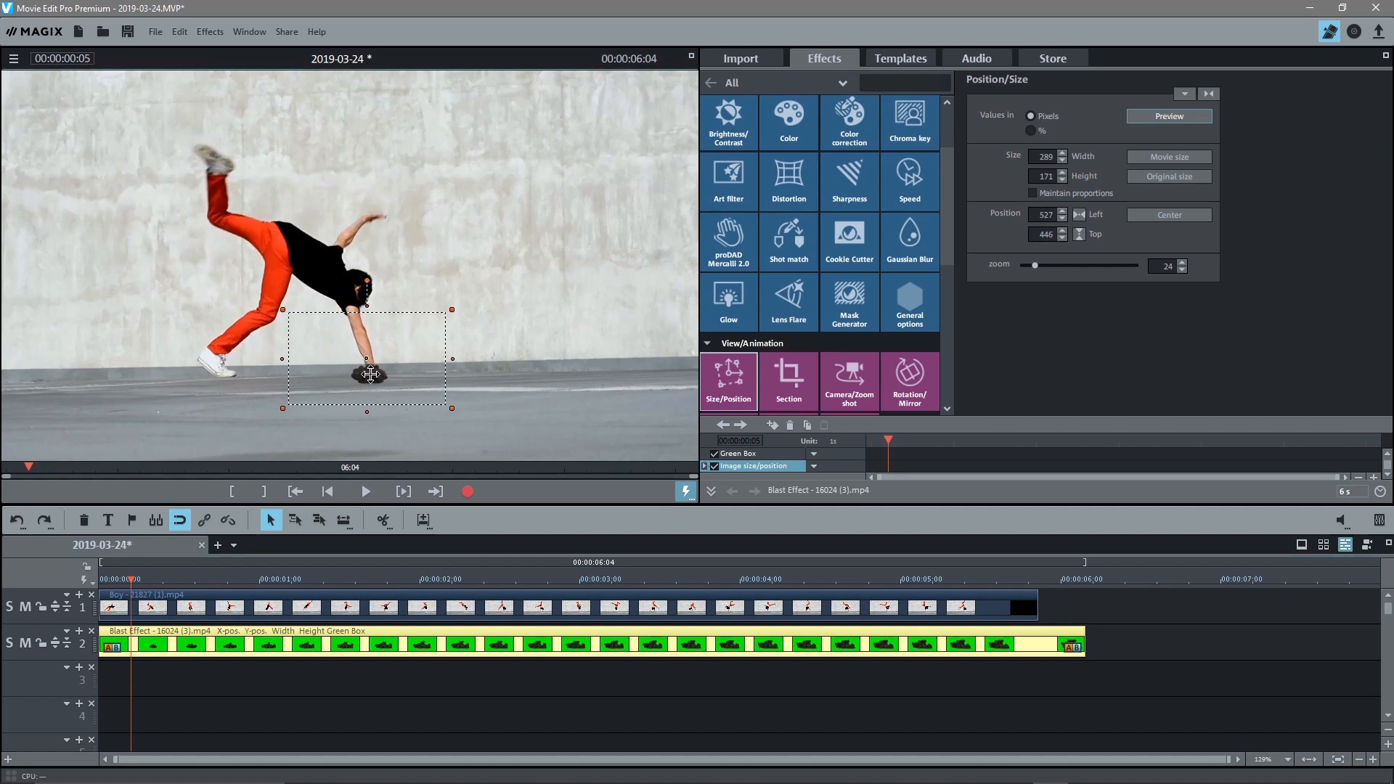
pyautogui.moveTo(365, 372); pyautogui.dragTo(365, 364)
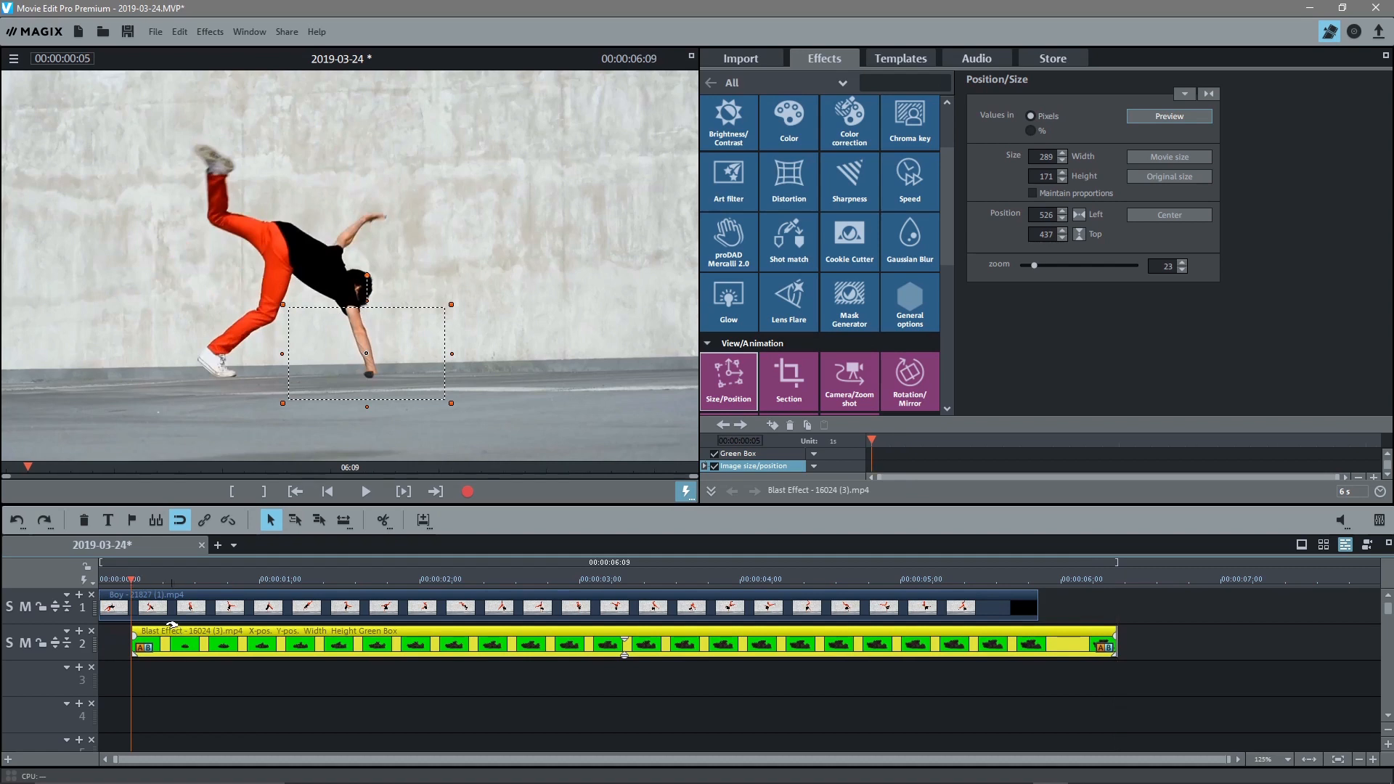
pyautogui.moveTo(365, 353); pyautogui.dragTo(368, 373)
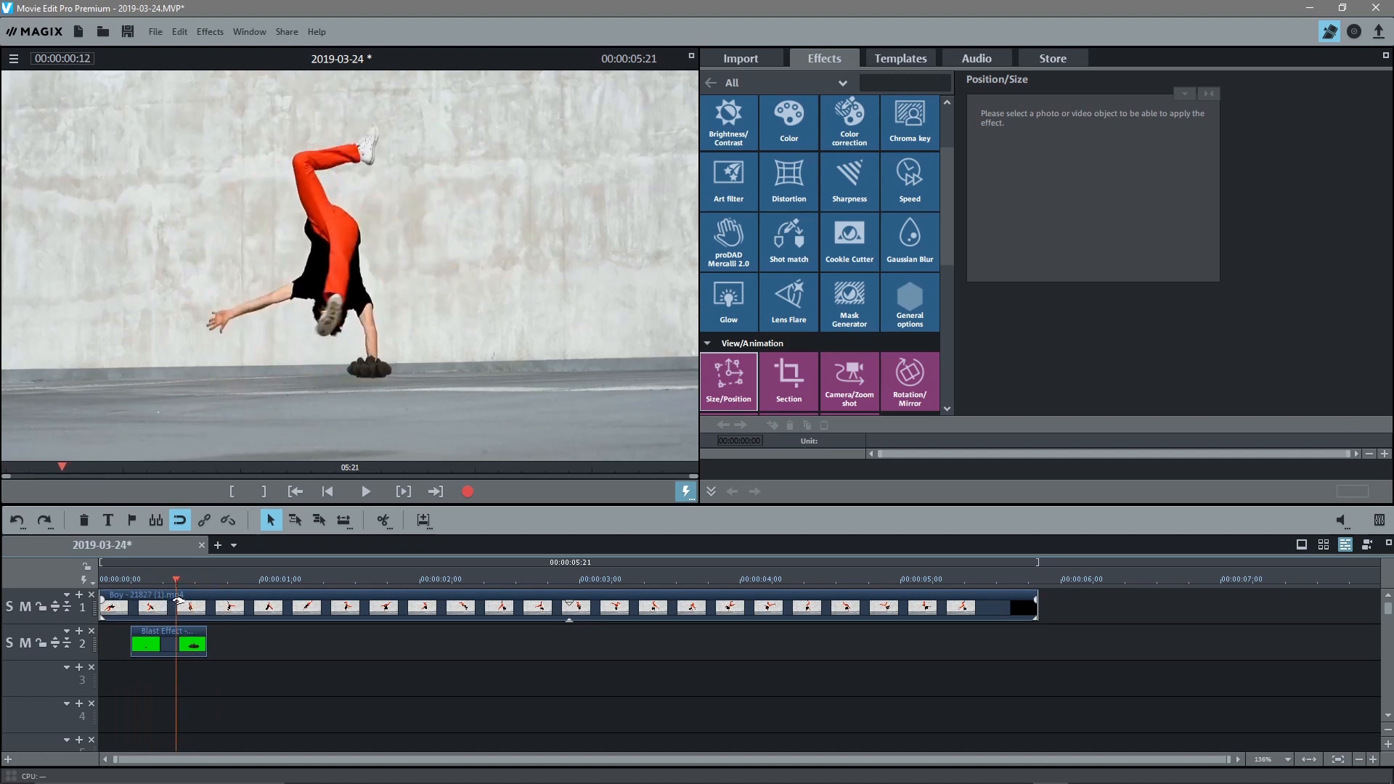
pyautogui.click(167, 644)
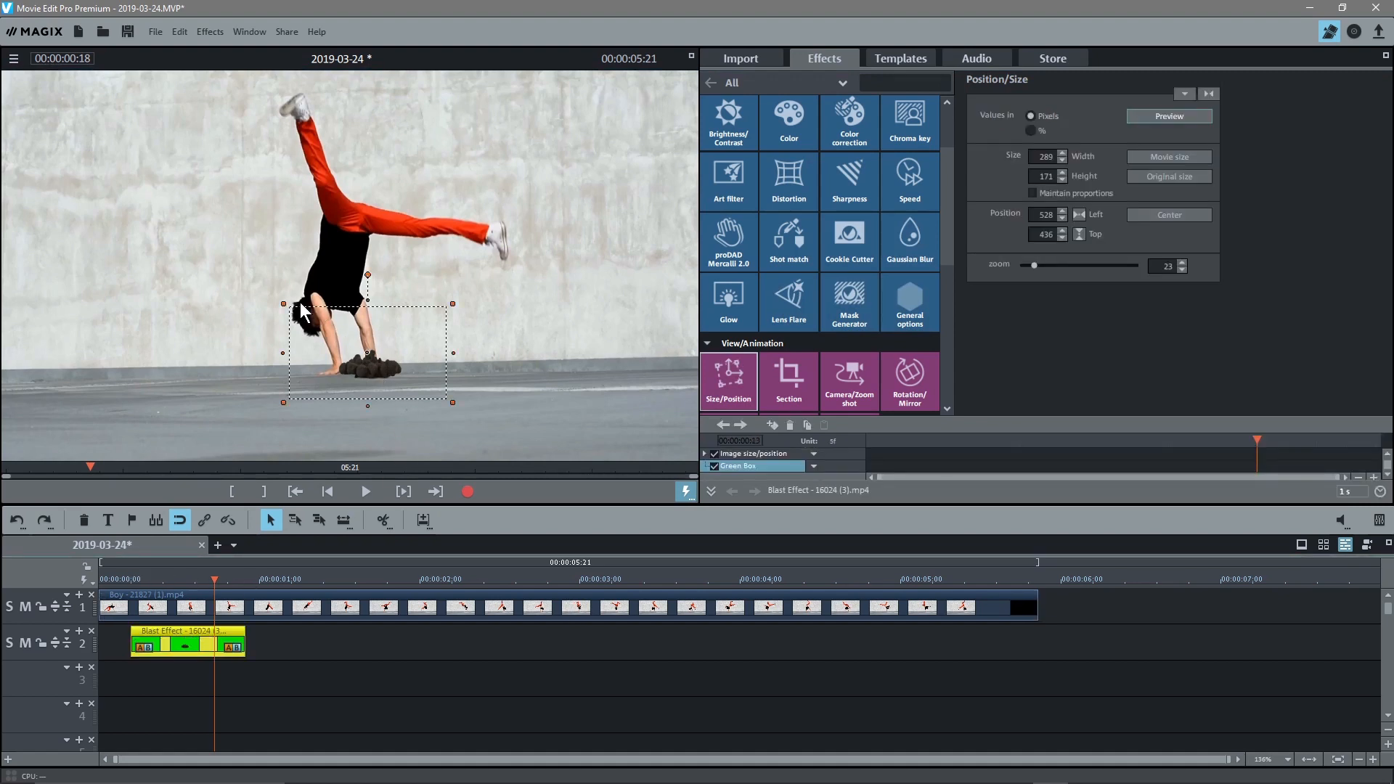
# Shrink the smoke blast to 17% (about 213x123) and move it under the planted hand.
pyautogui.moveTo(282, 304); pyautogui.dragTo(293, 316)
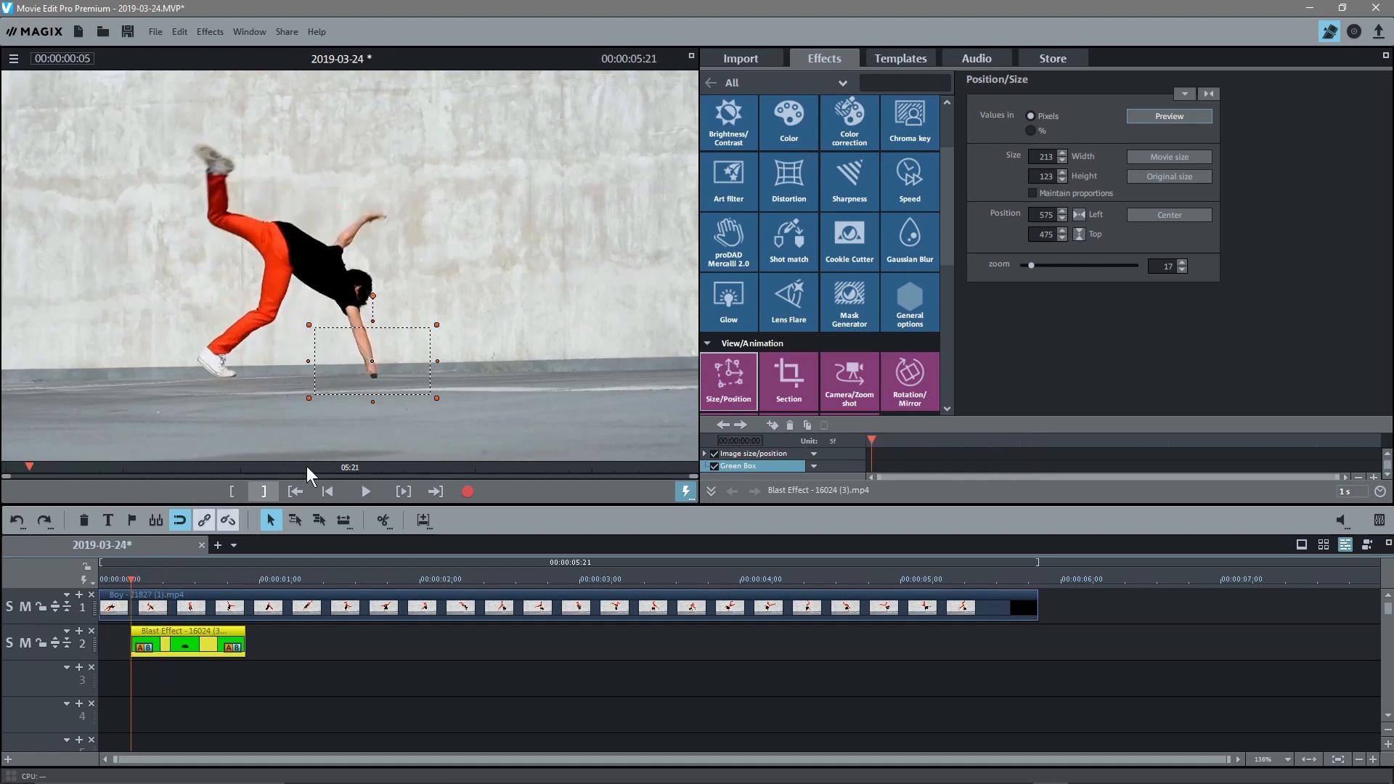
pyautogui.moveTo(372, 373); pyautogui.dragTo(360, 371)
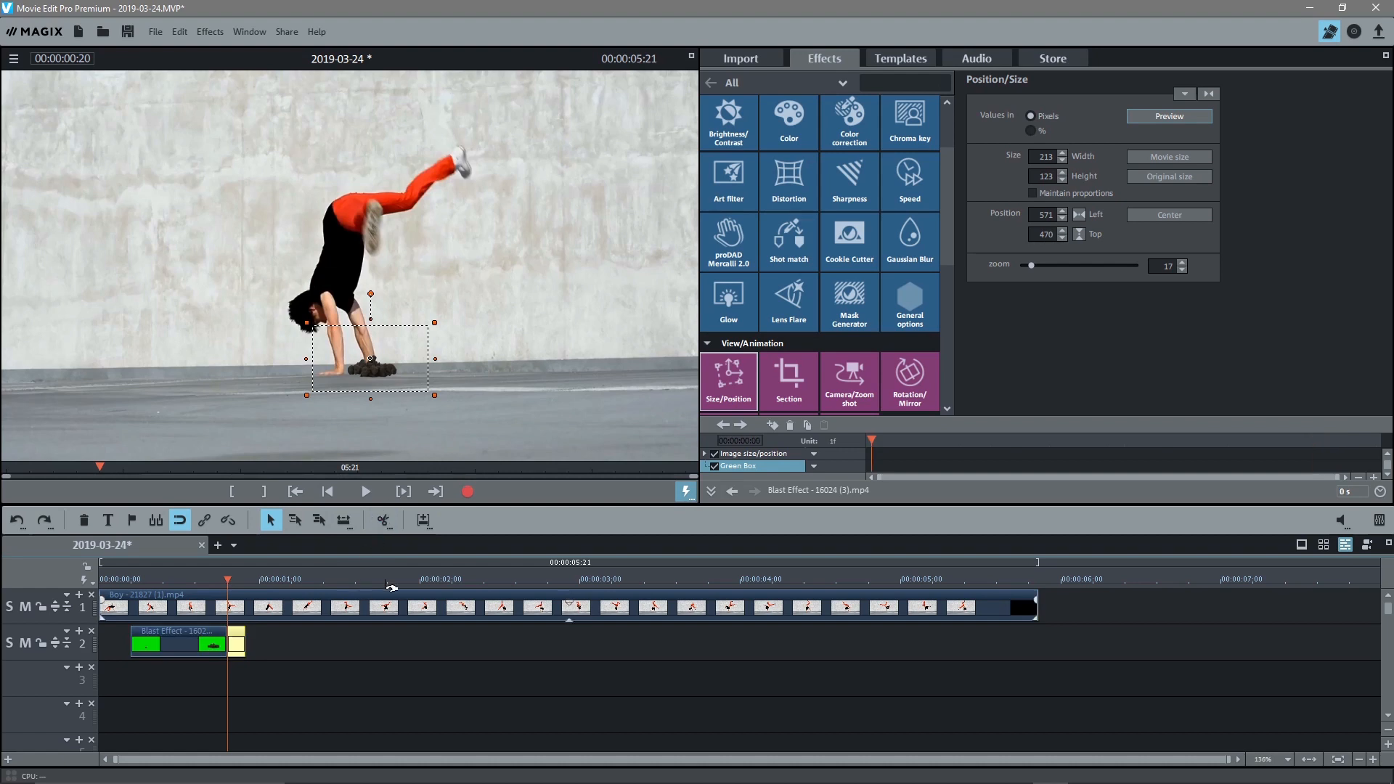
# Copy the smoke blast clip and paste copies at later hand landings on track 2.
pyautogui.click(241, 649)
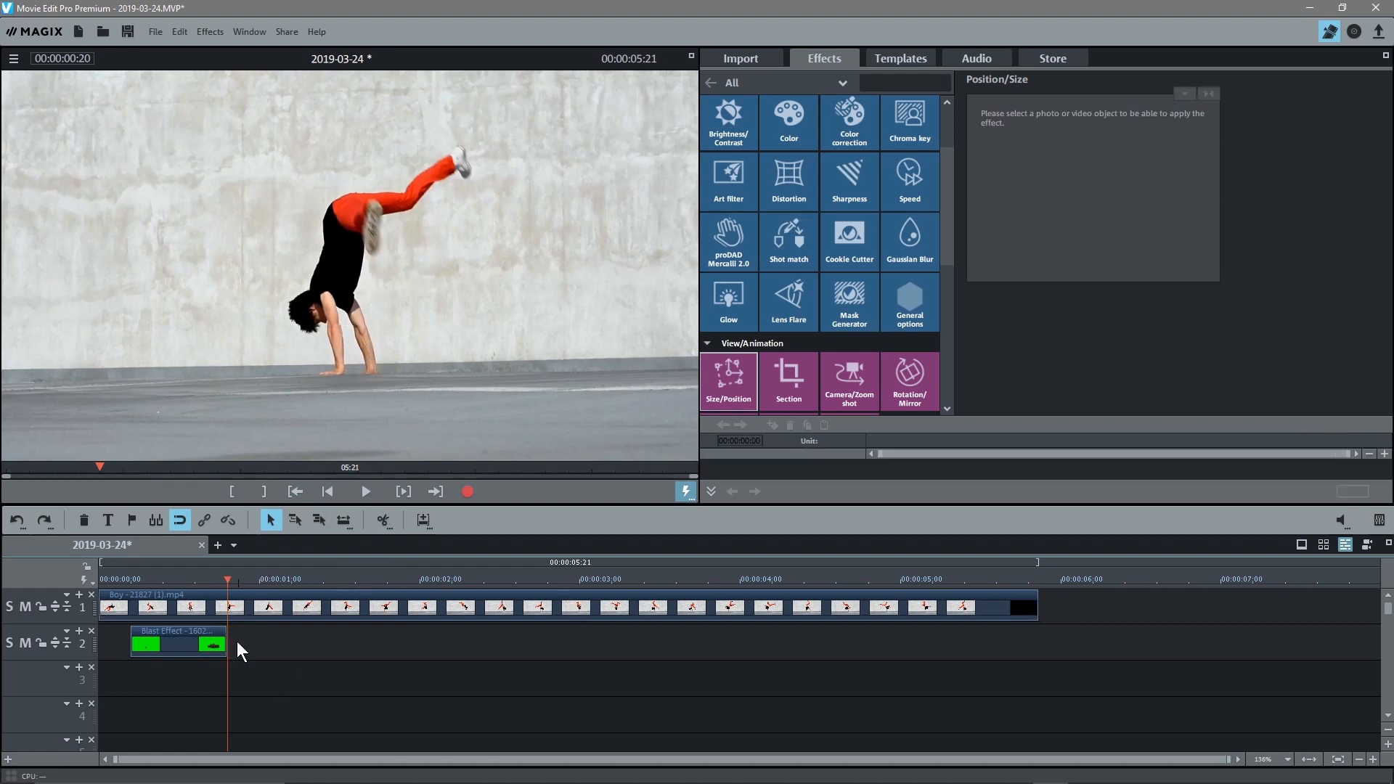
pyautogui.click(176, 642)
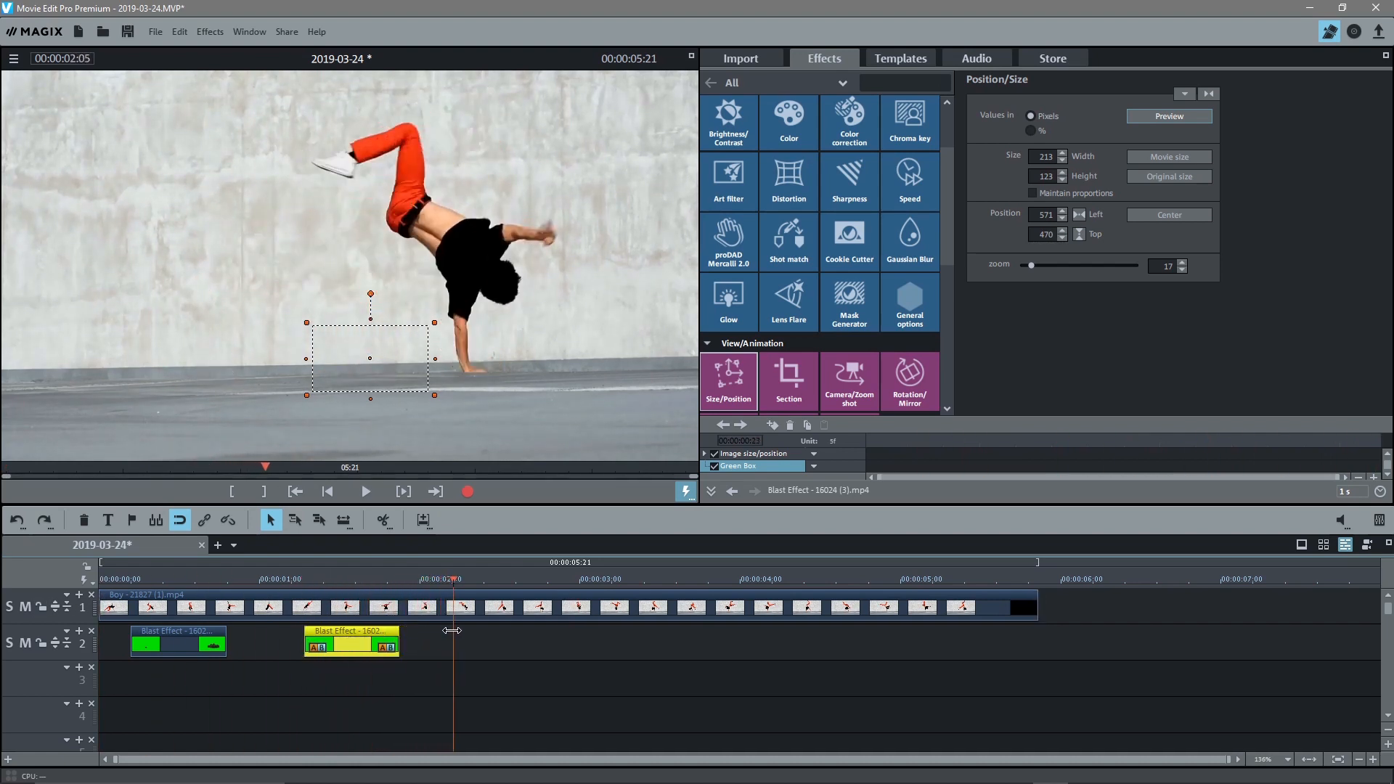
pyautogui.click(380, 645)
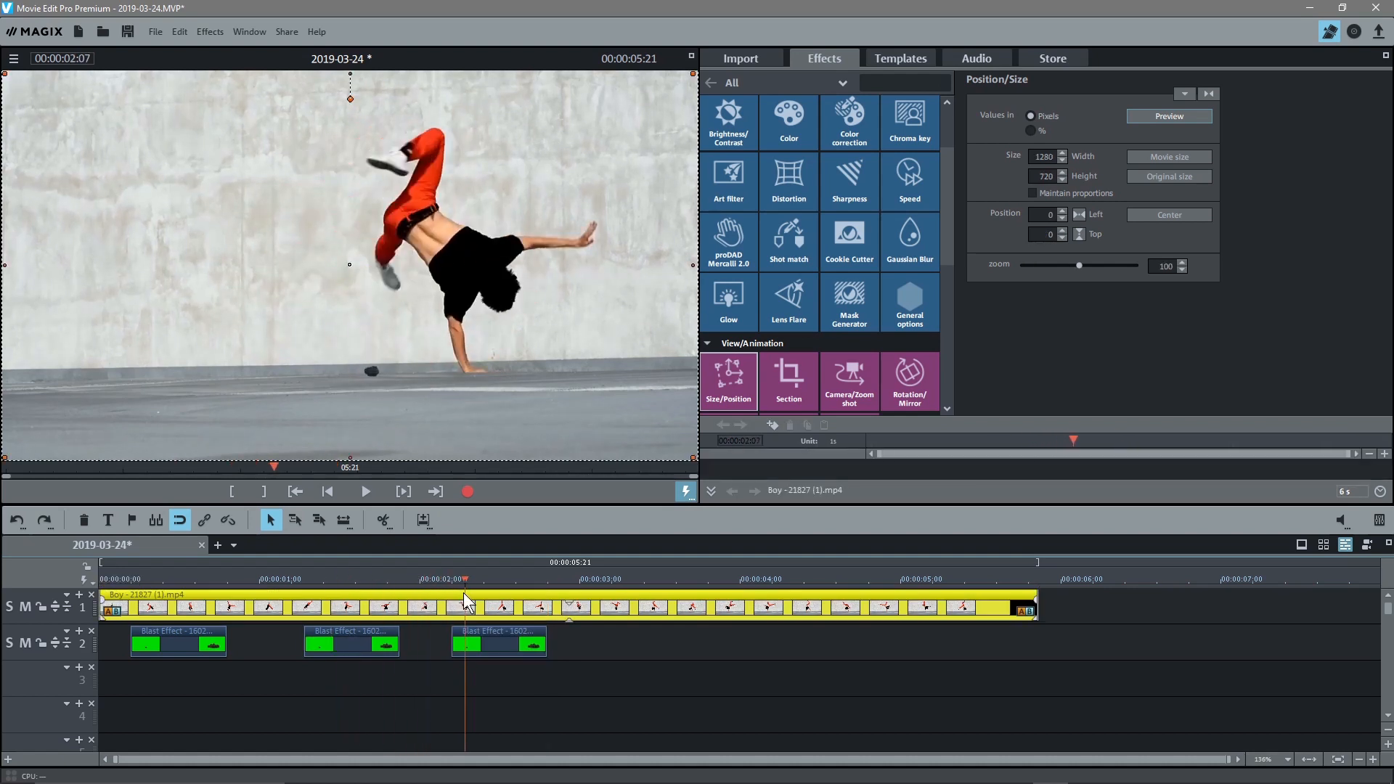
# Move the third blast under the boy's hand and Ctrl-drag a copy to about 3.2 seconds.
pyautogui.click(497, 644)
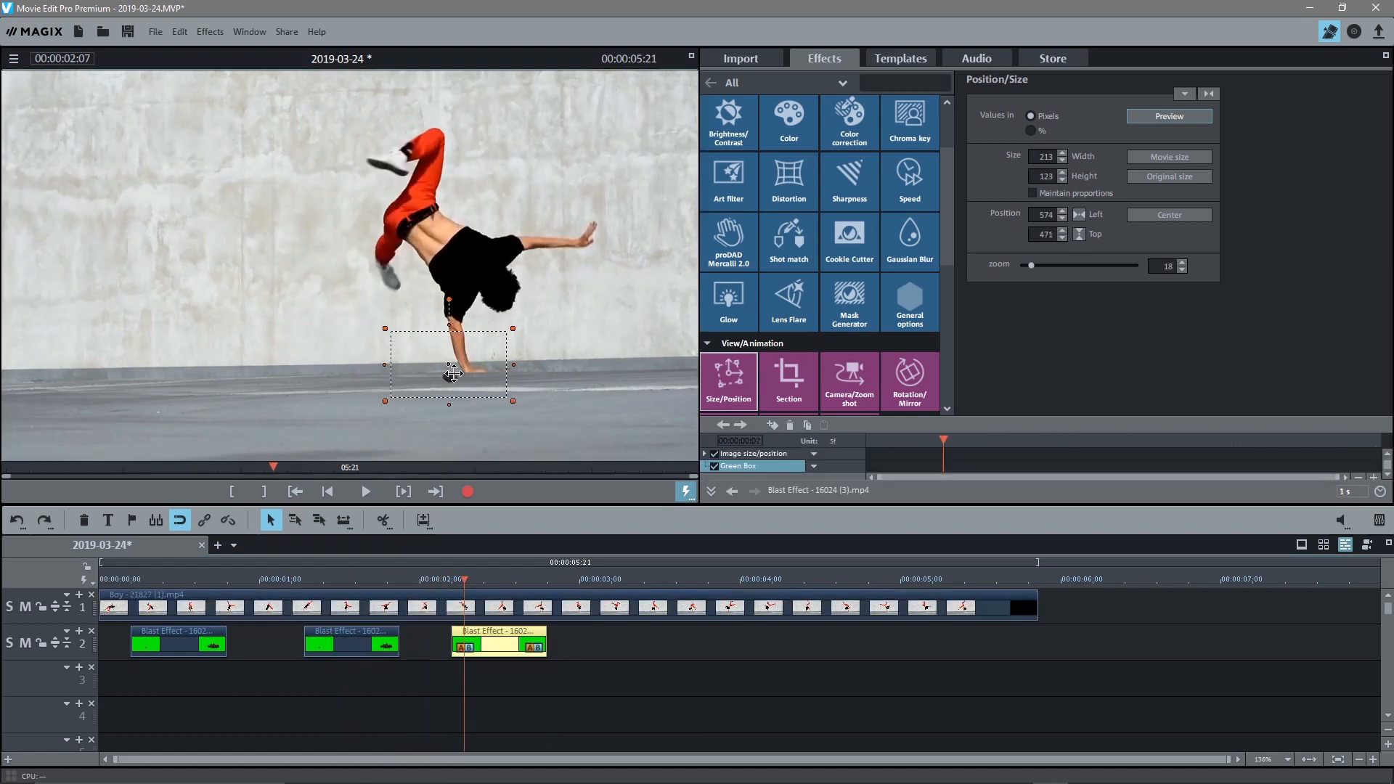
pyautogui.moveTo(448, 364); pyautogui.dragTo(471, 371)
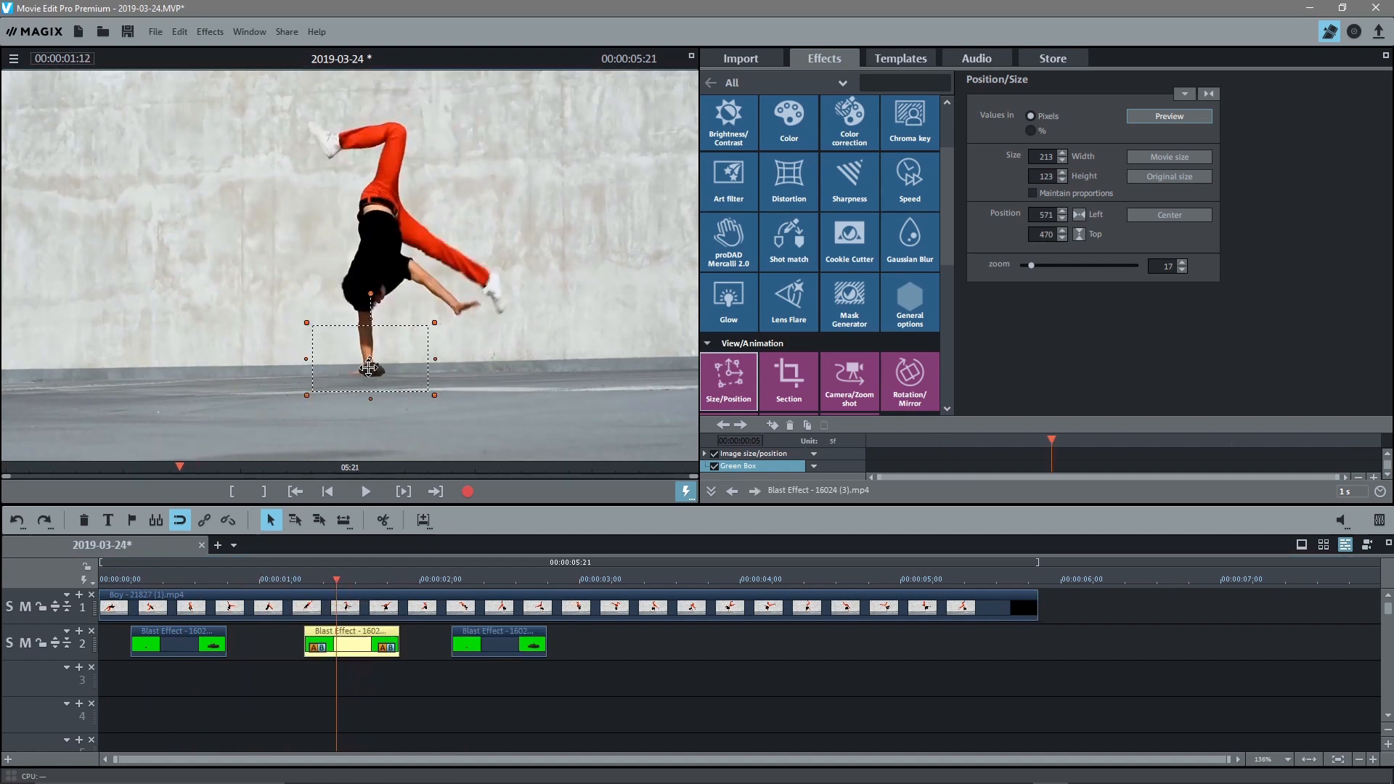
pyautogui.moveTo(371, 359); pyautogui.dragTo(362, 359)
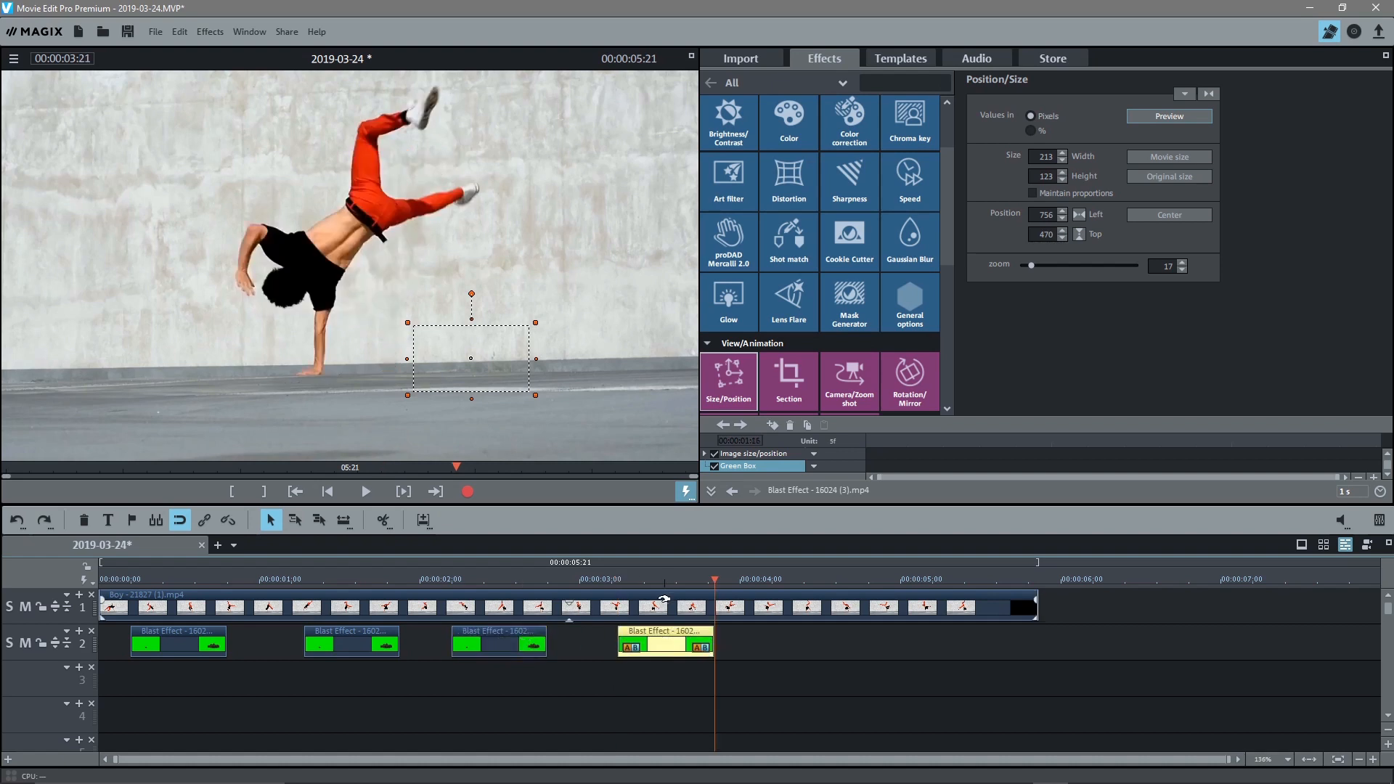
# Time the fourth blast to the hand-plant frame near 3 seconds and set it beneath the hand.
pyautogui.click(638, 582)
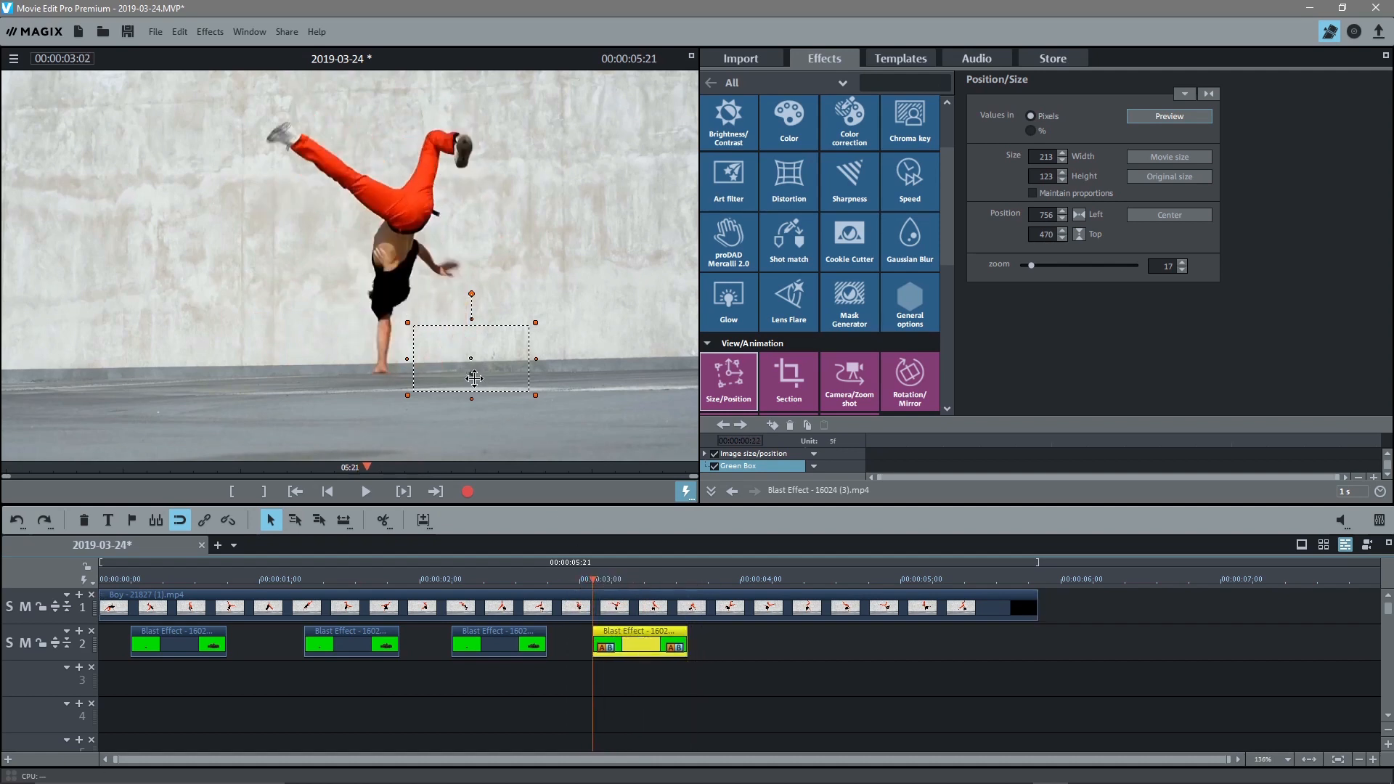
pyautogui.moveTo(472, 378); pyautogui.dragTo(383, 372)
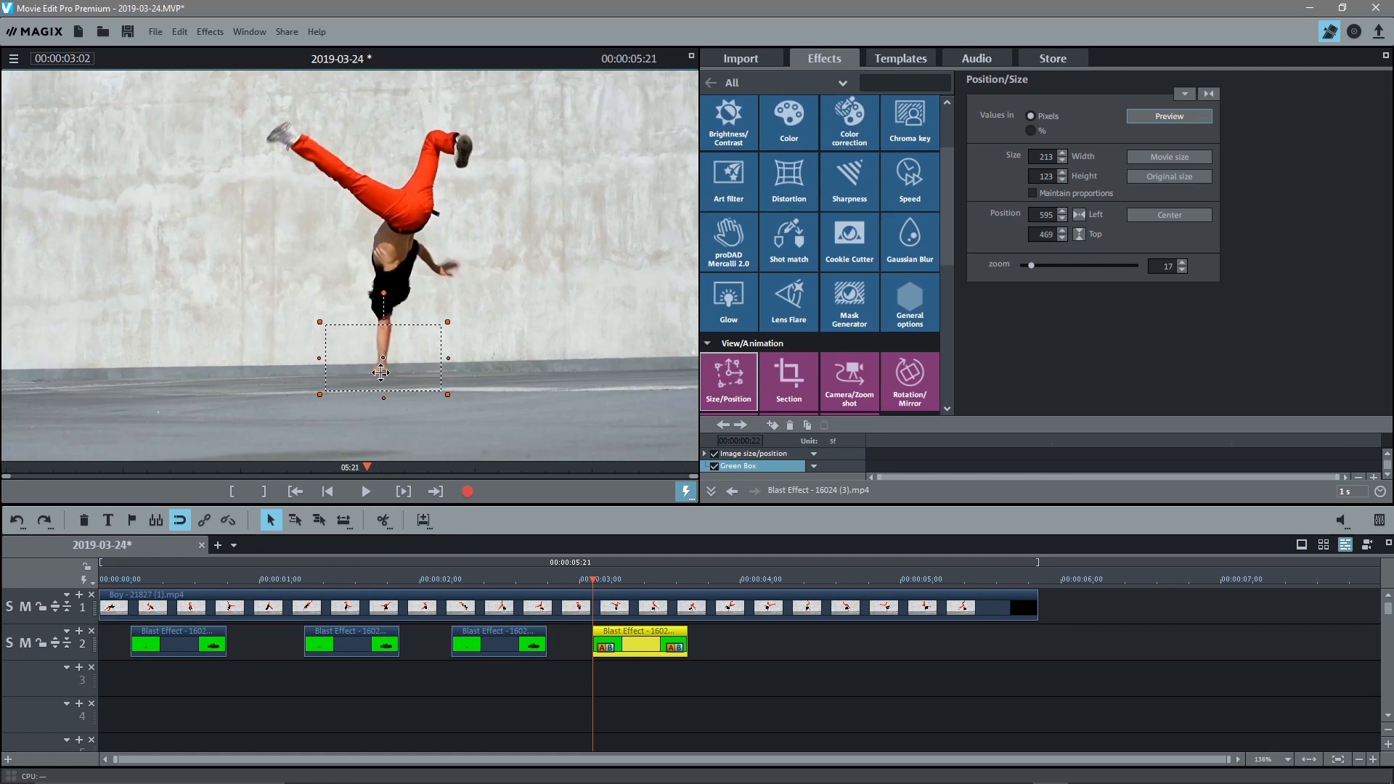
pyautogui.moveTo(383, 371); pyautogui.dragTo(380, 365)
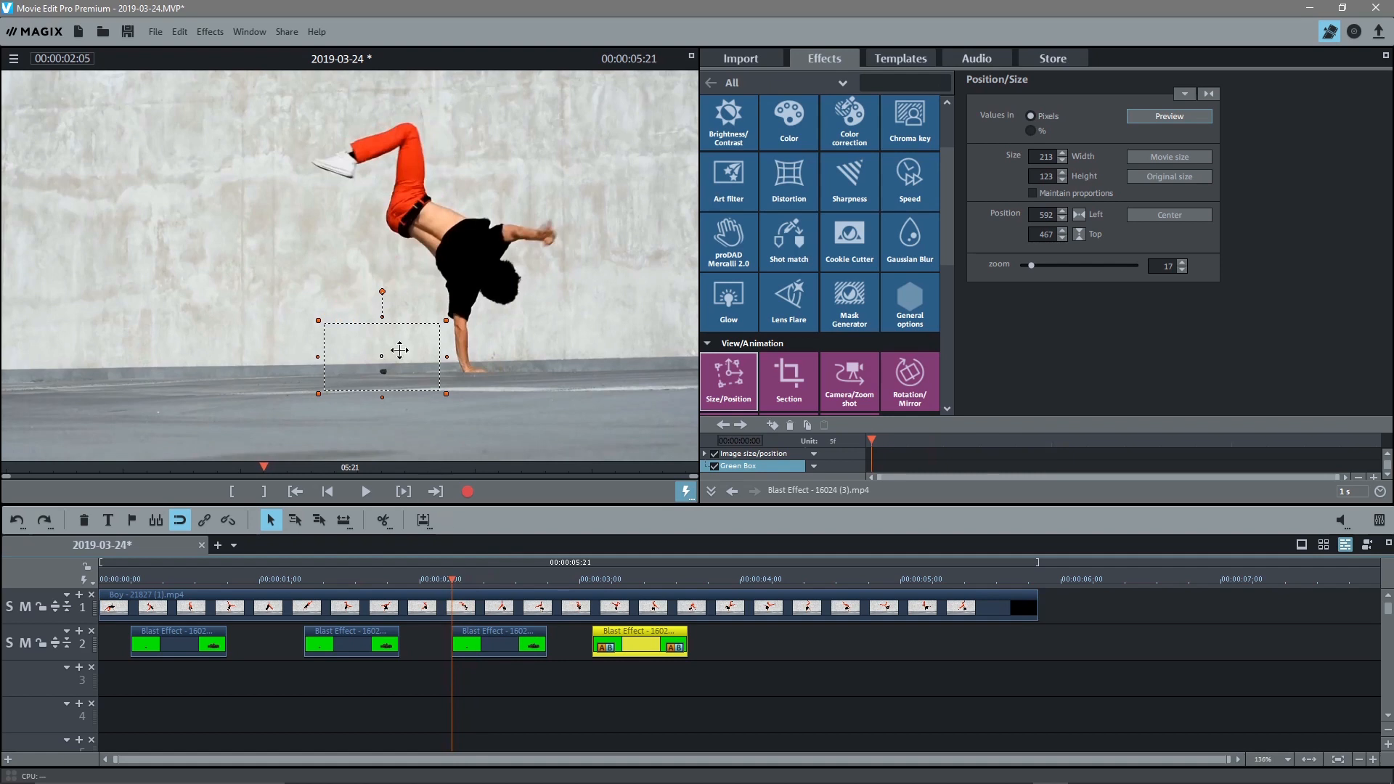
pyautogui.moveTo(383, 353); pyautogui.dragTo(474, 363)
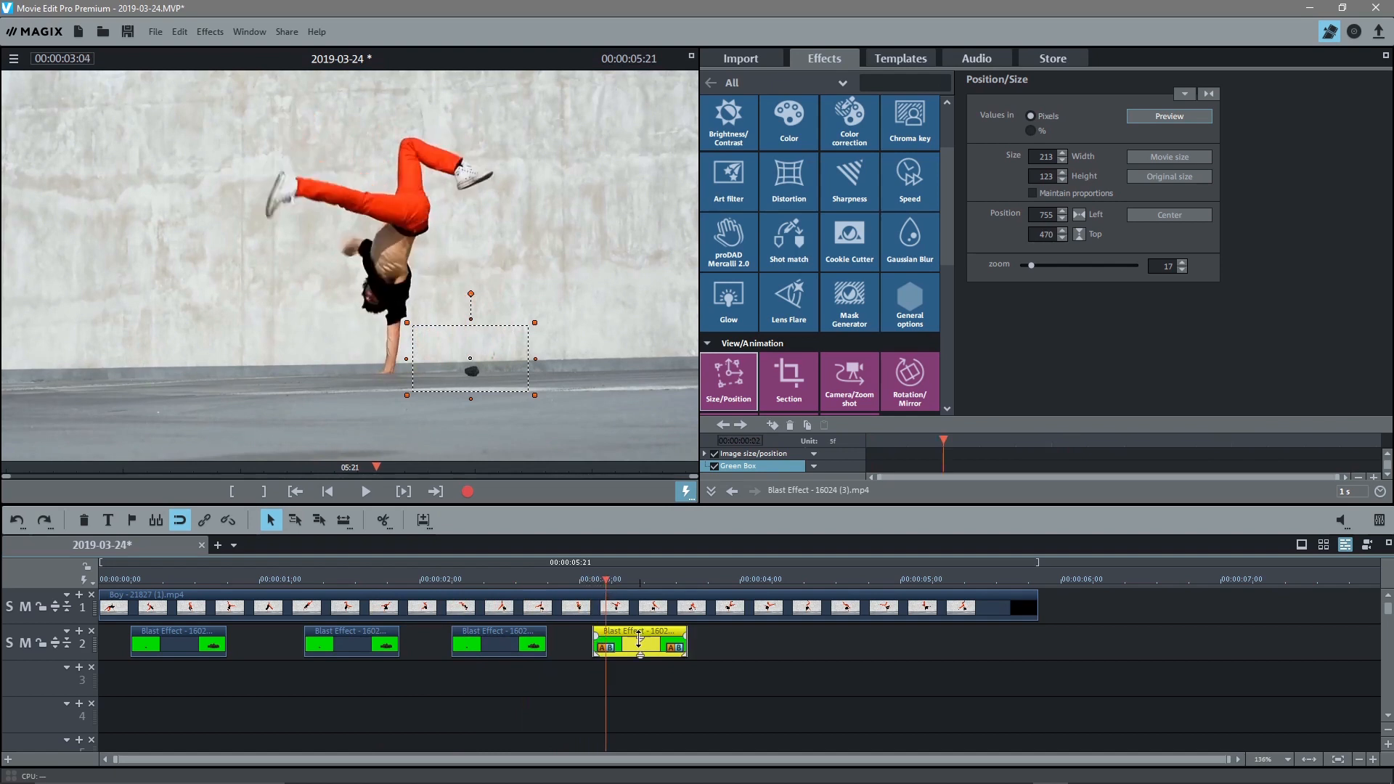
pyautogui.moveTo(470, 368); pyautogui.dragTo(387, 371)
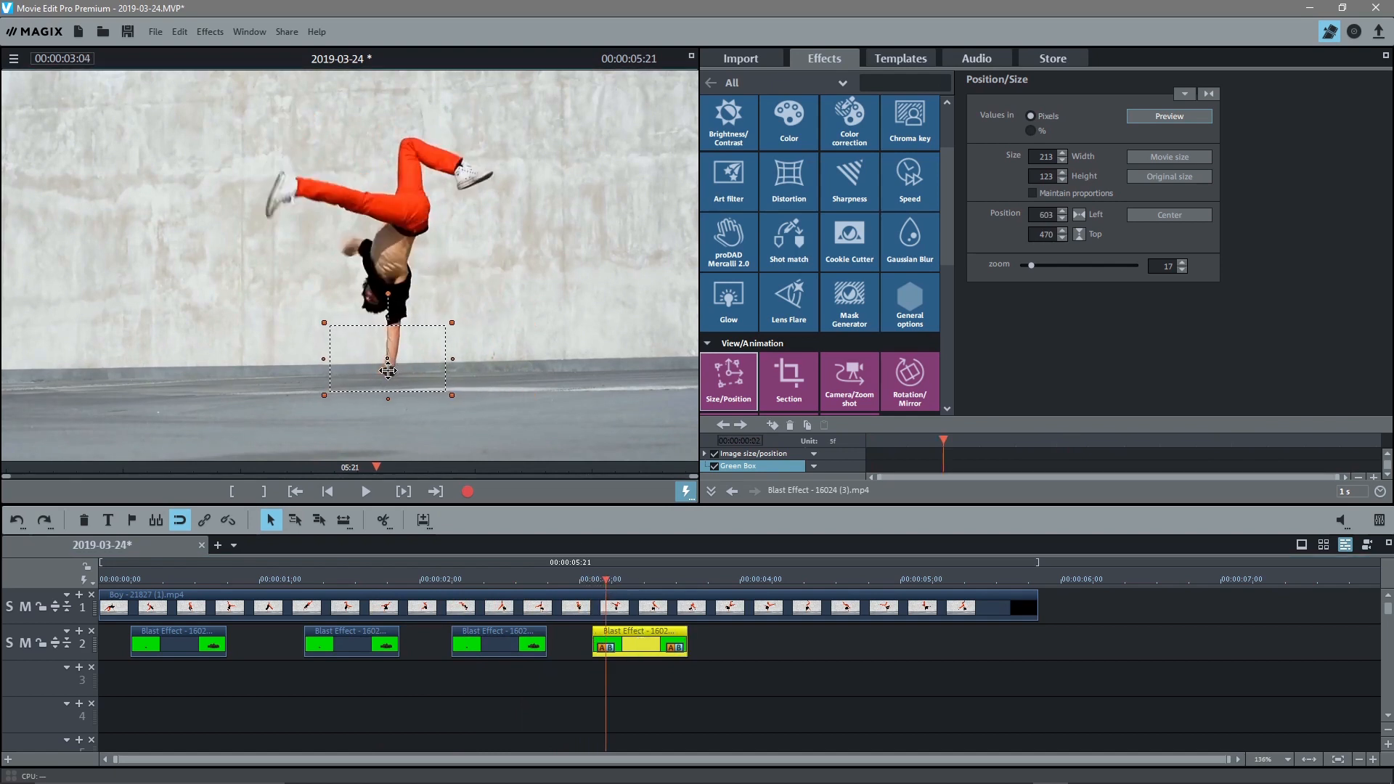
pyautogui.moveTo(387, 369); pyautogui.dragTo(386, 371)
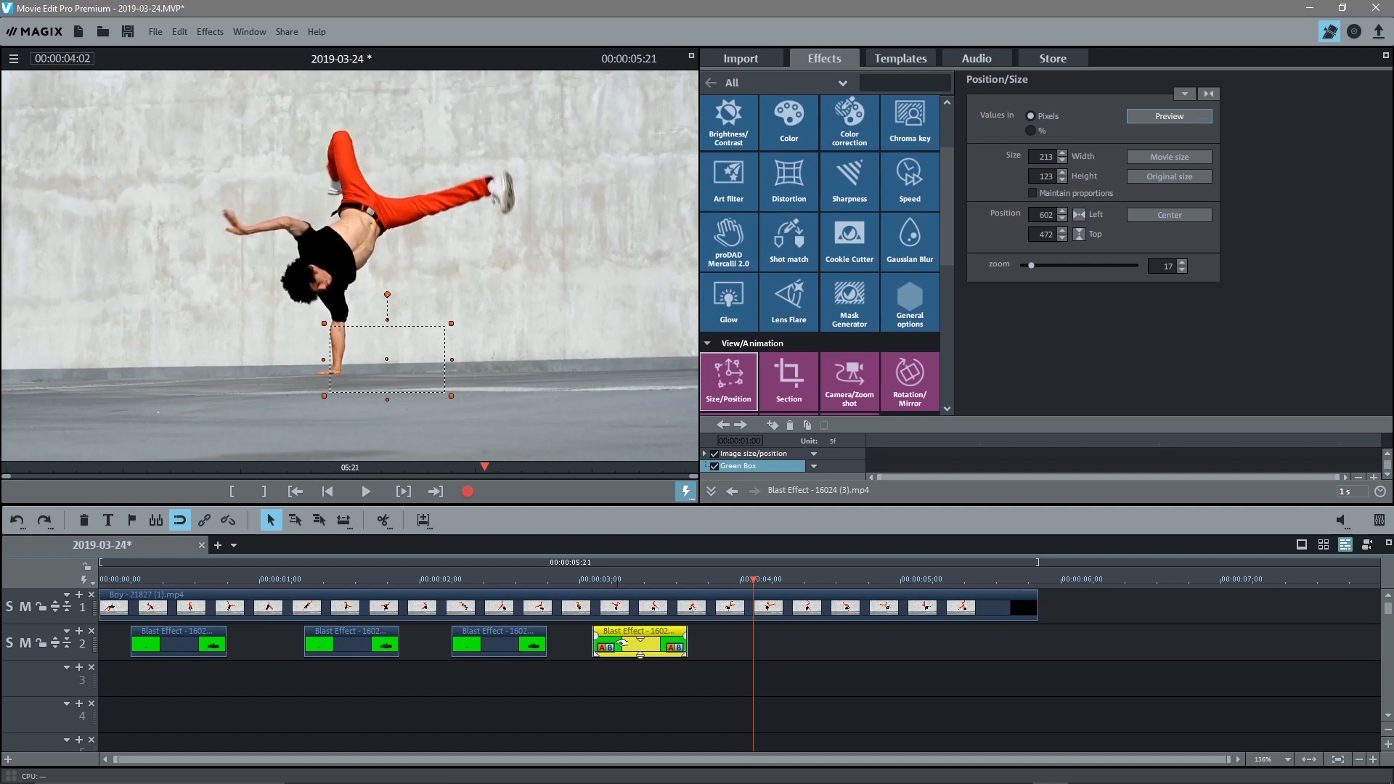
# Paste a smoke blast near 4 seconds, preview playback, then copy another near 5 seconds.
pyautogui.click(800, 647)
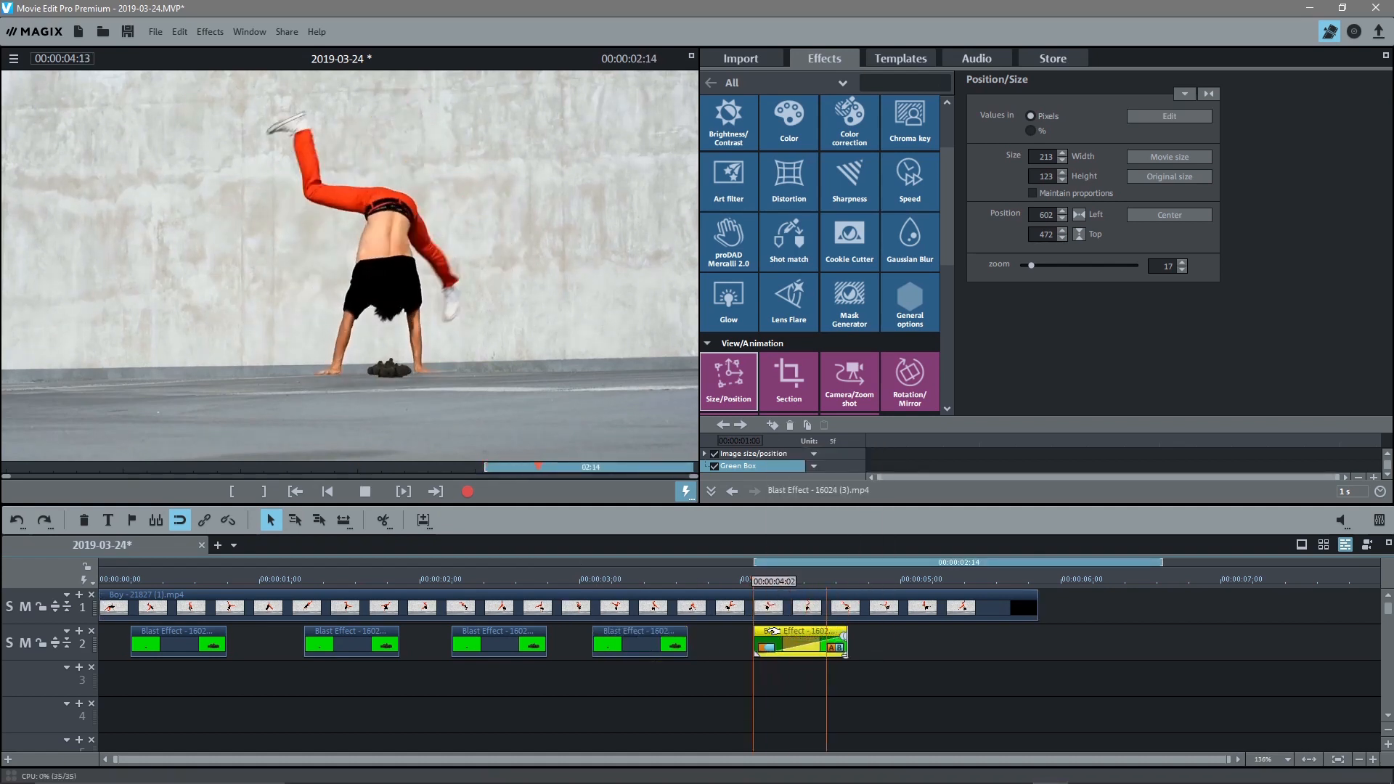
pyautogui.click(365, 491)
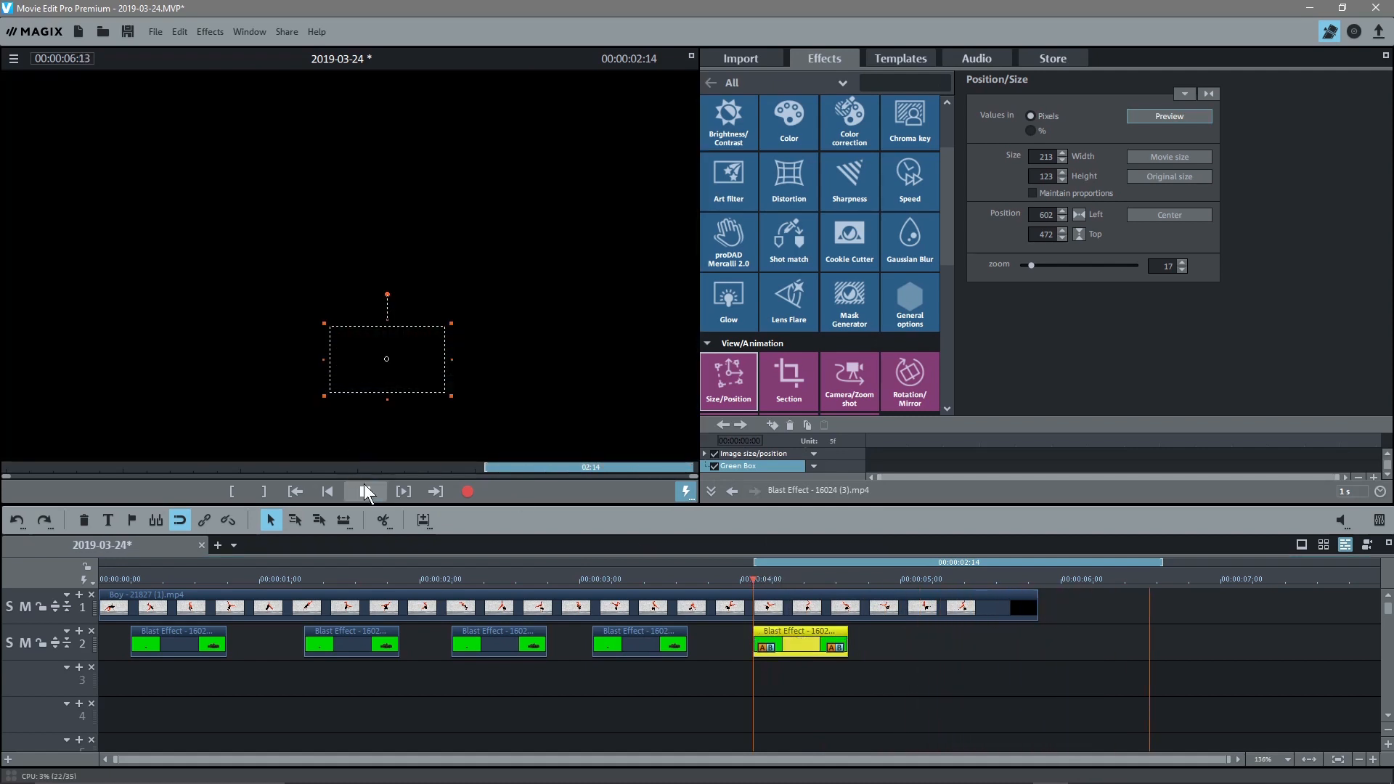
pyautogui.click(365, 491)
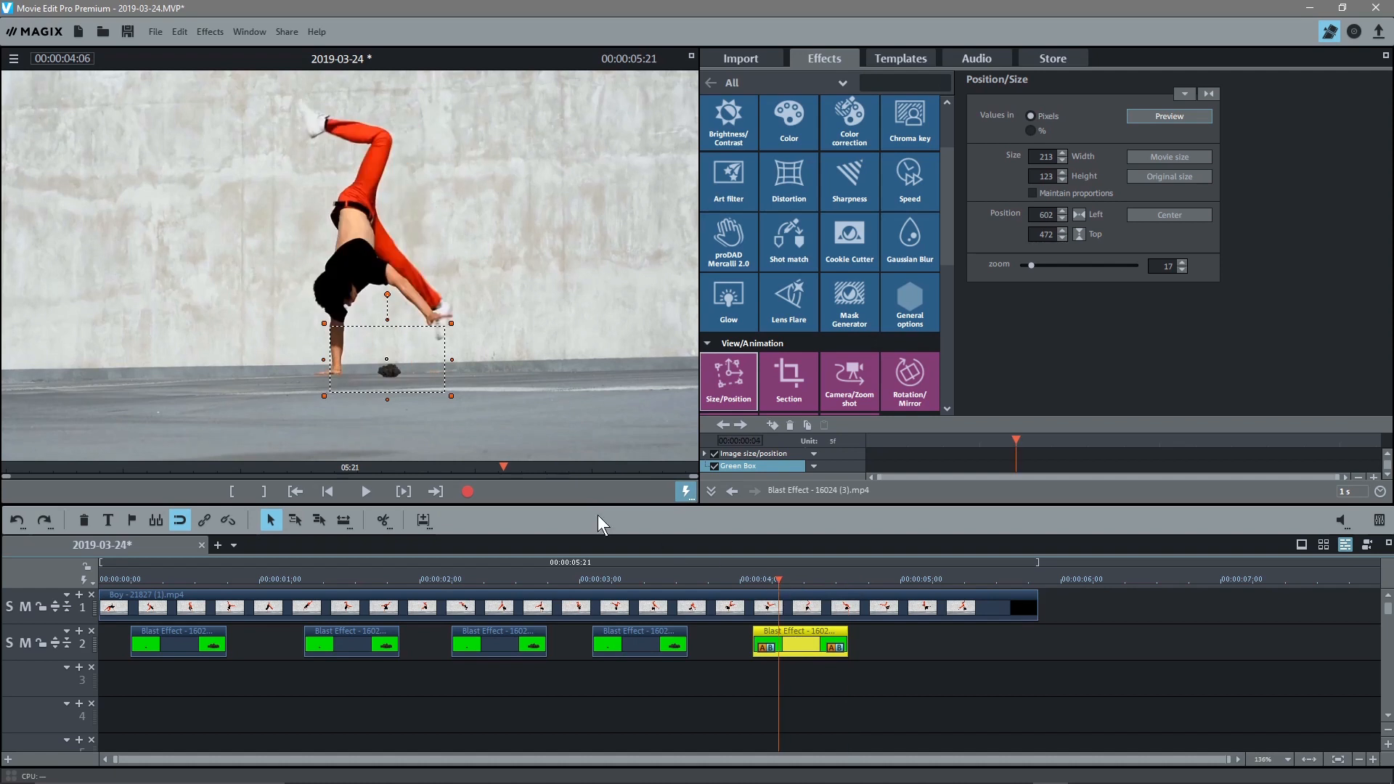
pyautogui.moveTo(387, 360); pyautogui.dragTo(333, 360)
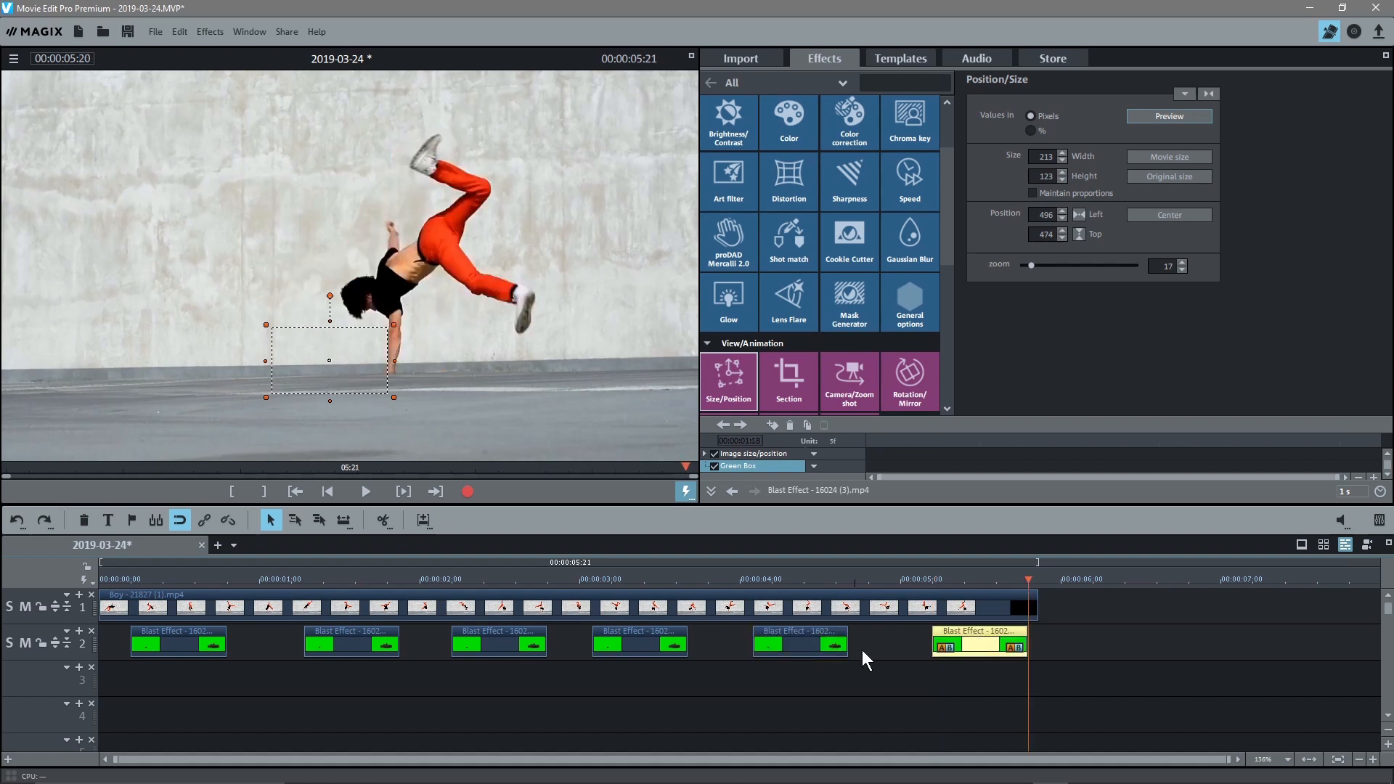
# Align the sixth blast with the 5-second hand plant and position it under the boy's hand.
pyautogui.click(895, 578)
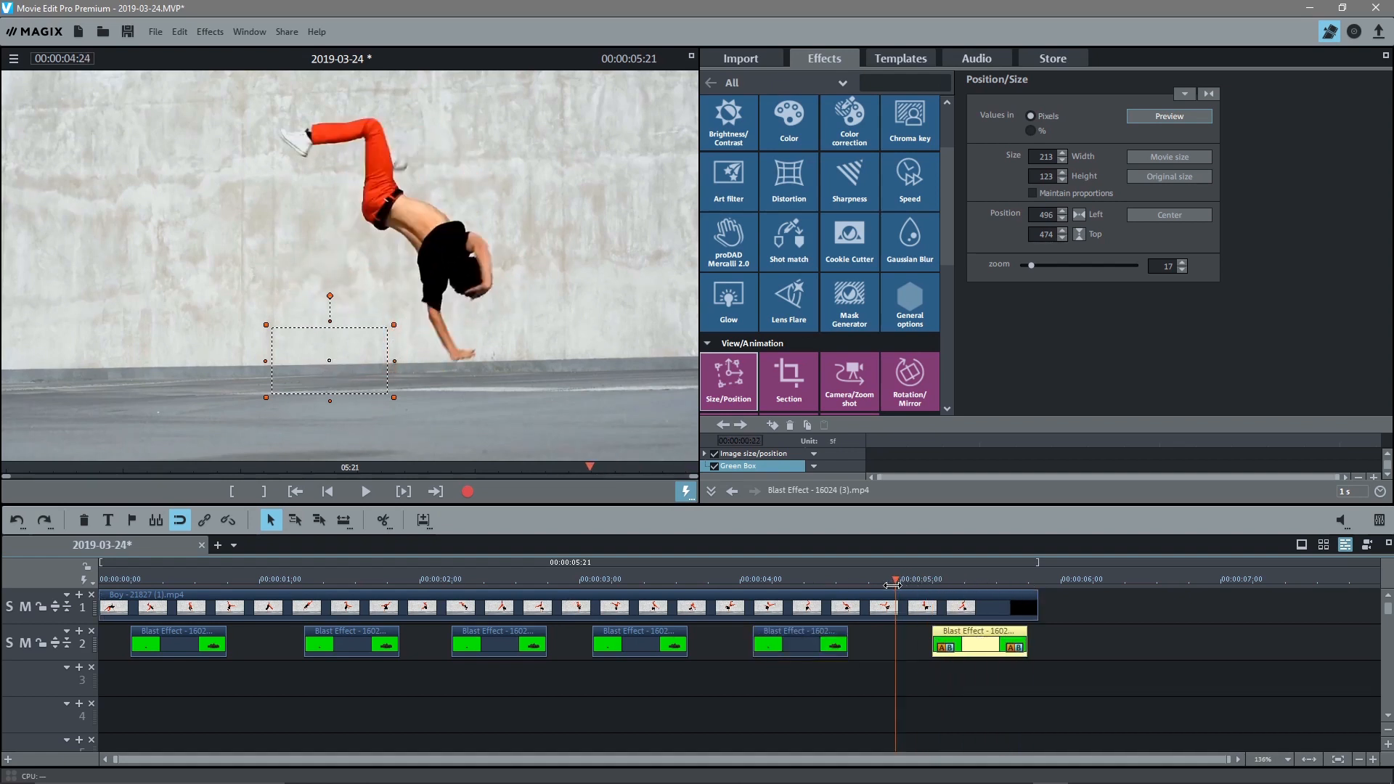
pyautogui.click(891, 578)
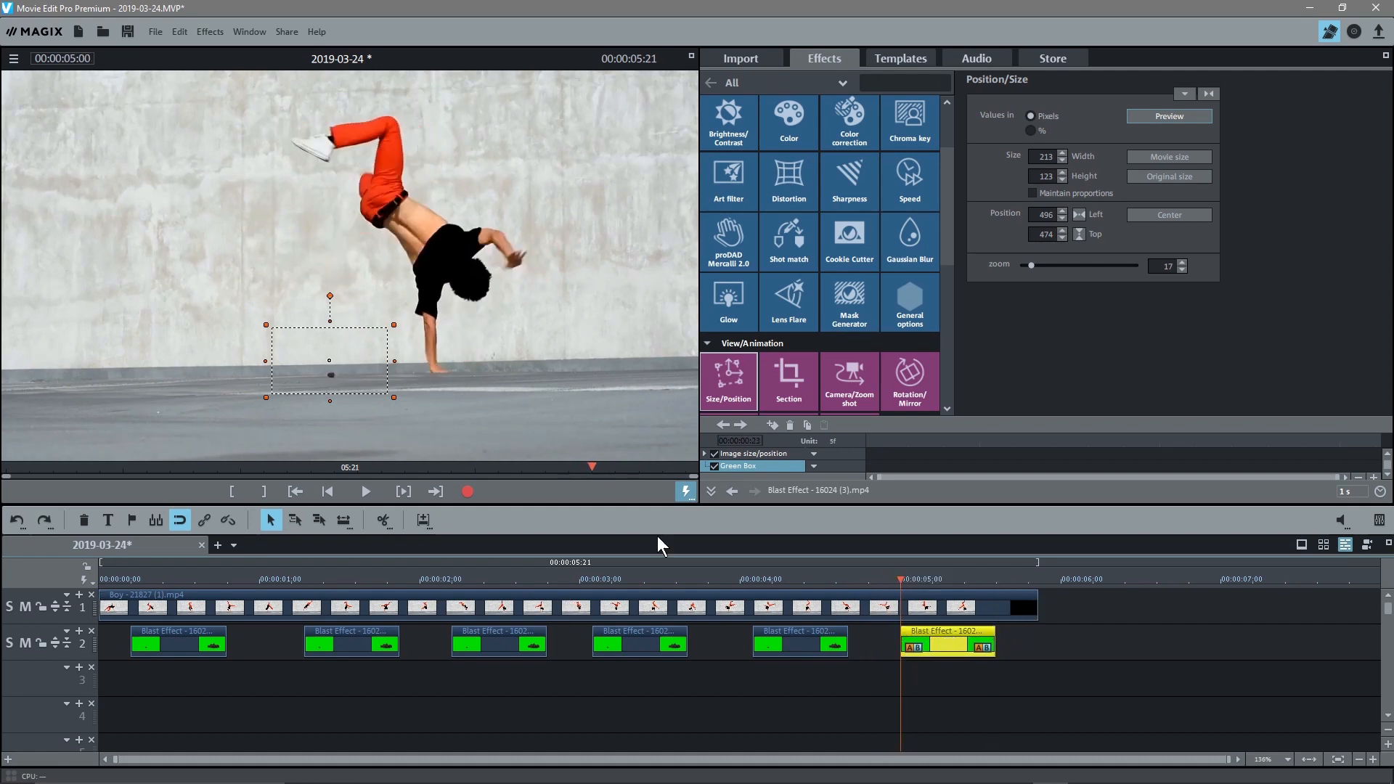
pyautogui.moveTo(329, 372); pyautogui.dragTo(428, 369)
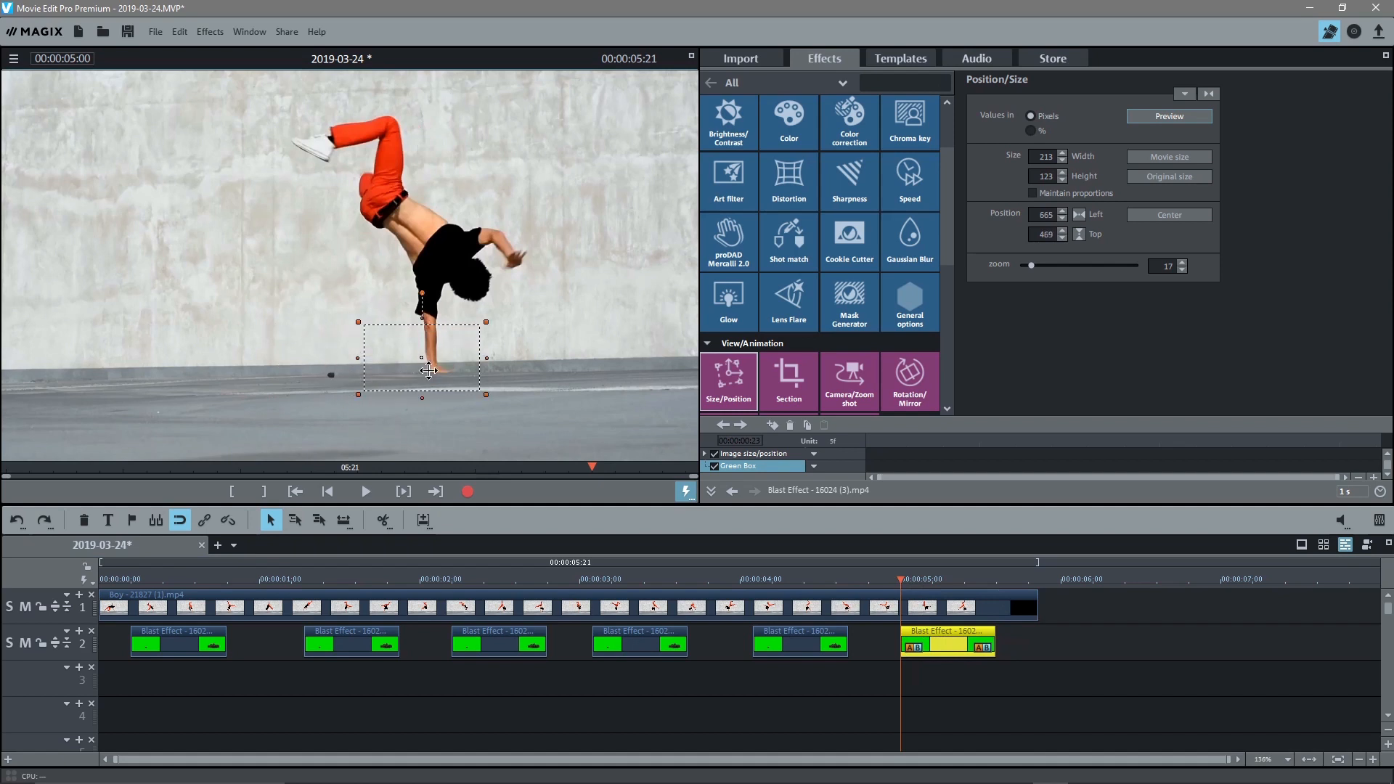
pyautogui.moveTo(427, 370); pyautogui.dragTo(439, 365)
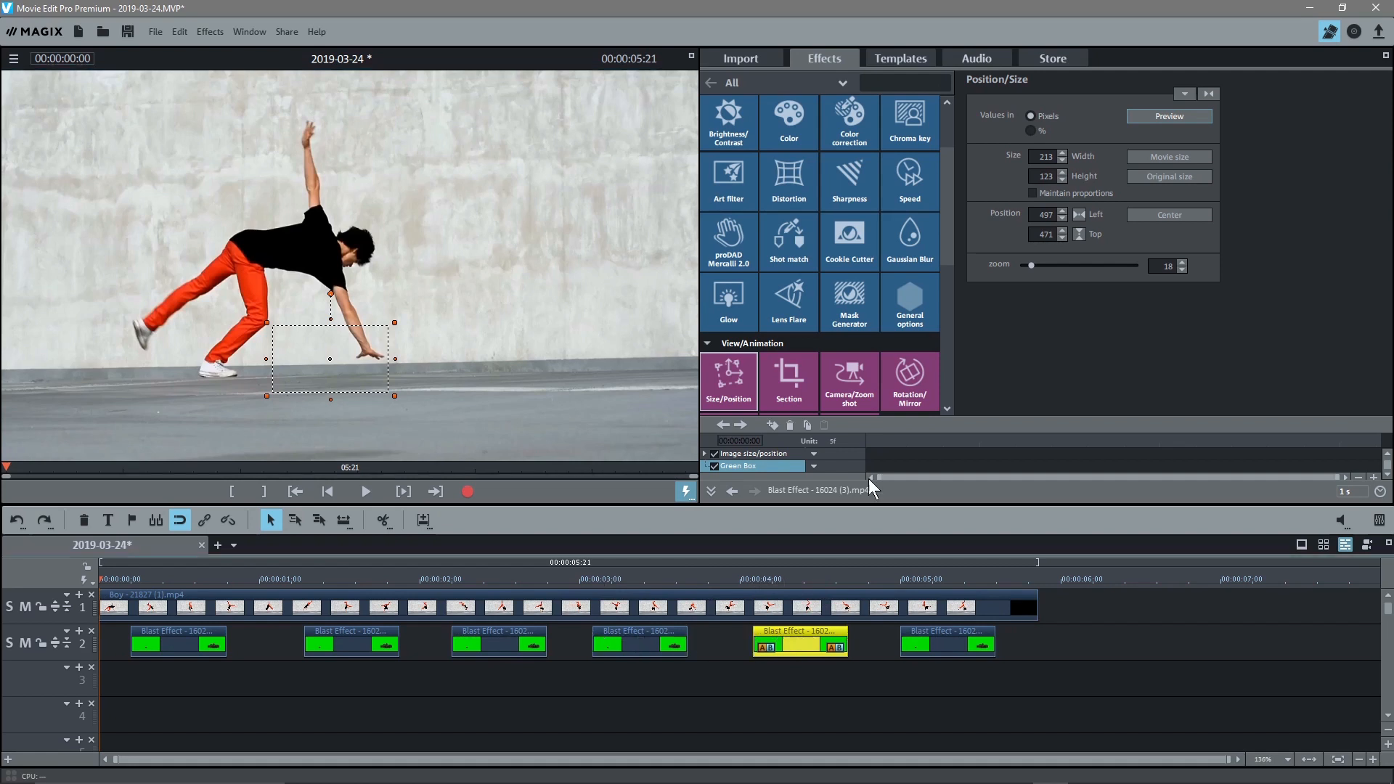
# Show the Chroma key settings for the selected smoke blast clip.
pyautogui.click(908, 147)
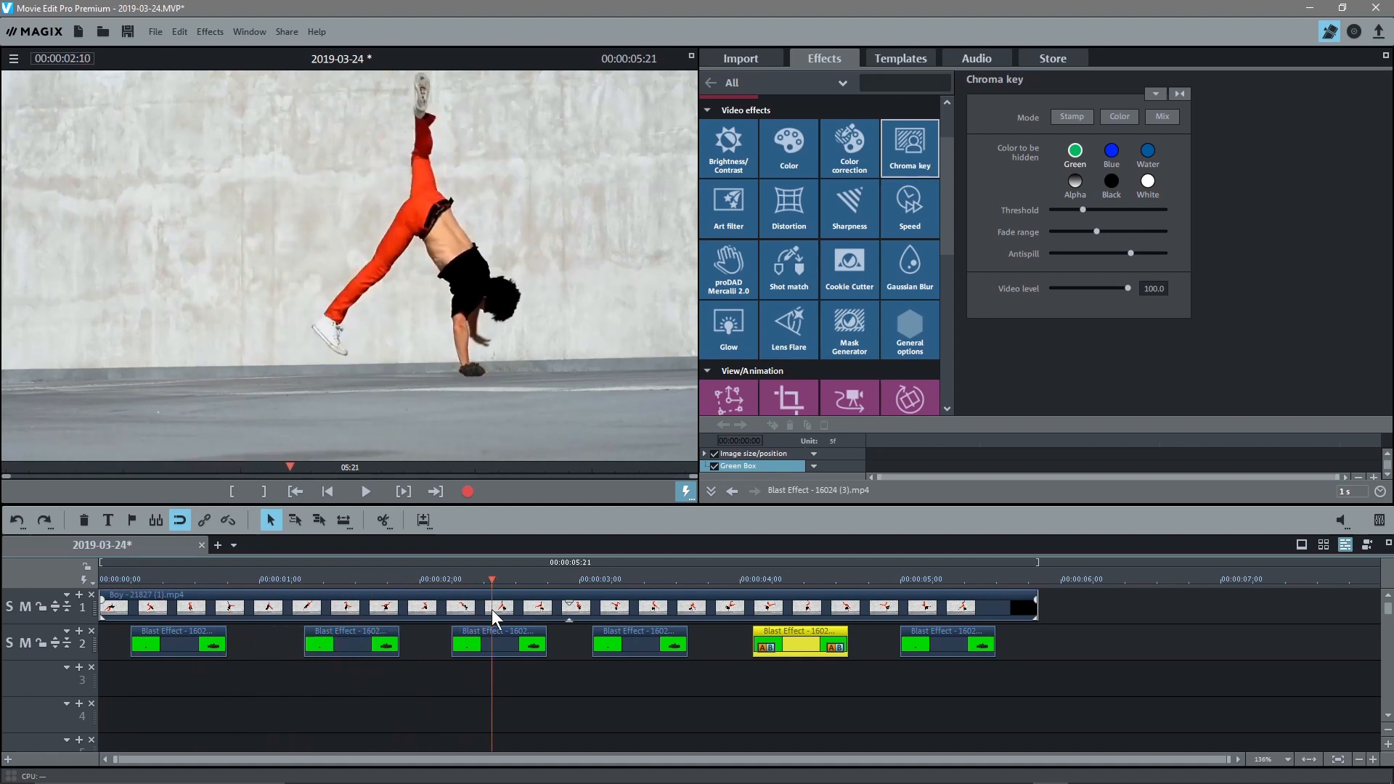
pyautogui.click(927, 607)
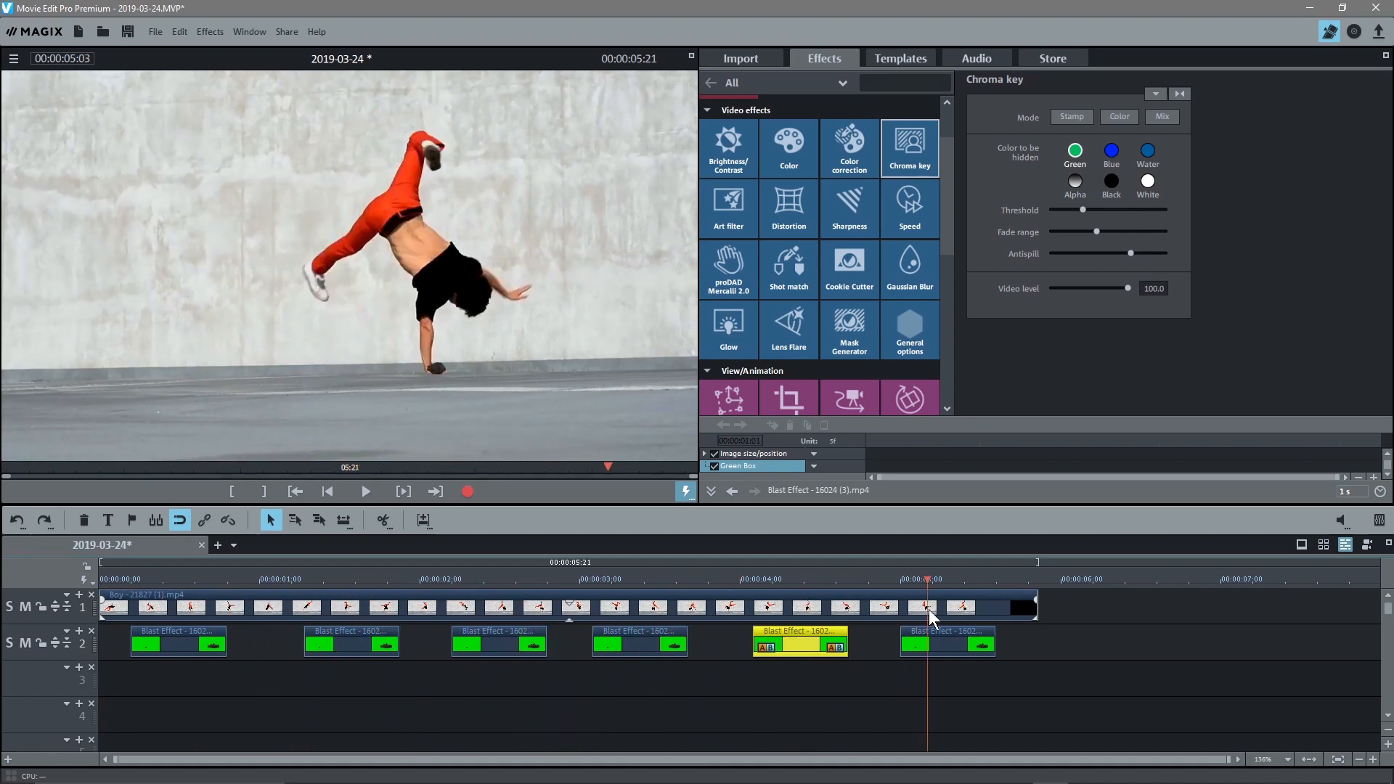
pyautogui.click(373, 608)
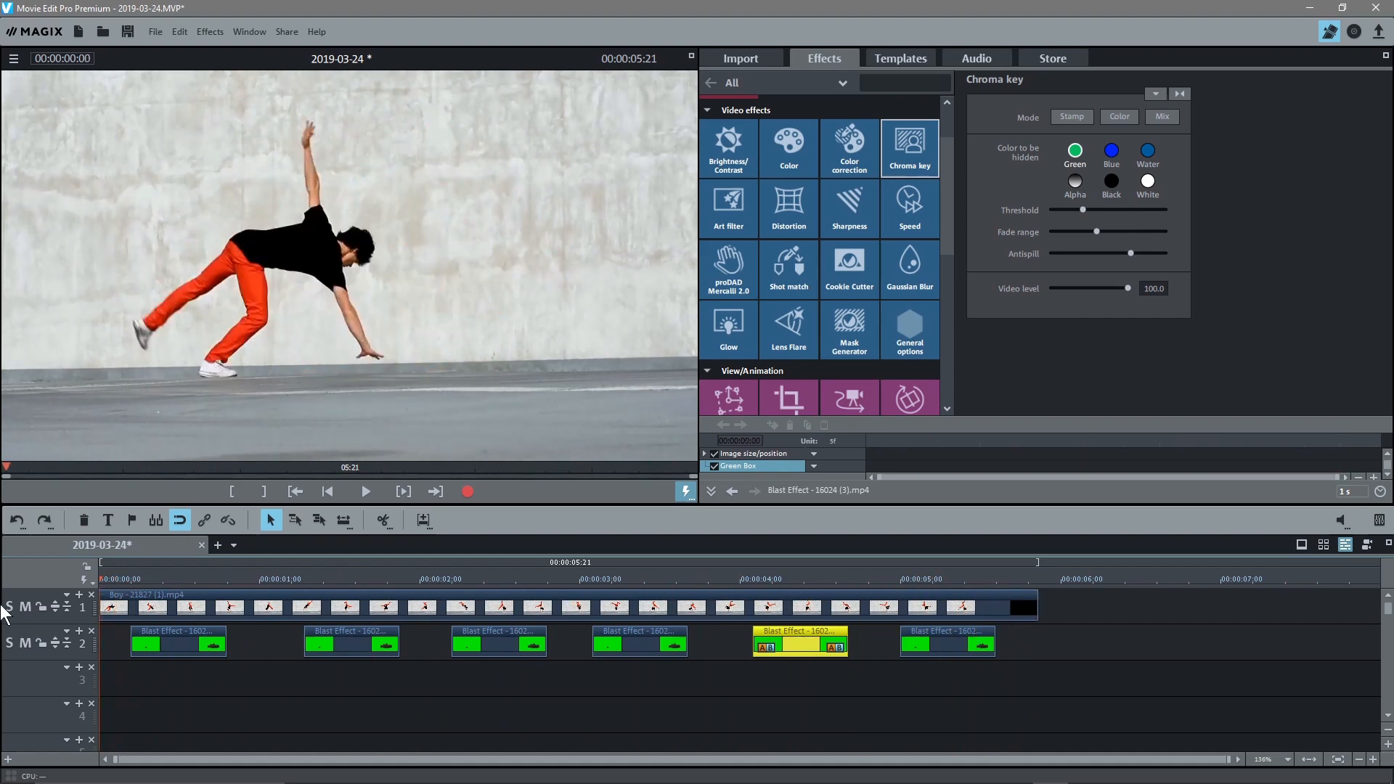
pyautogui.click(556, 579)
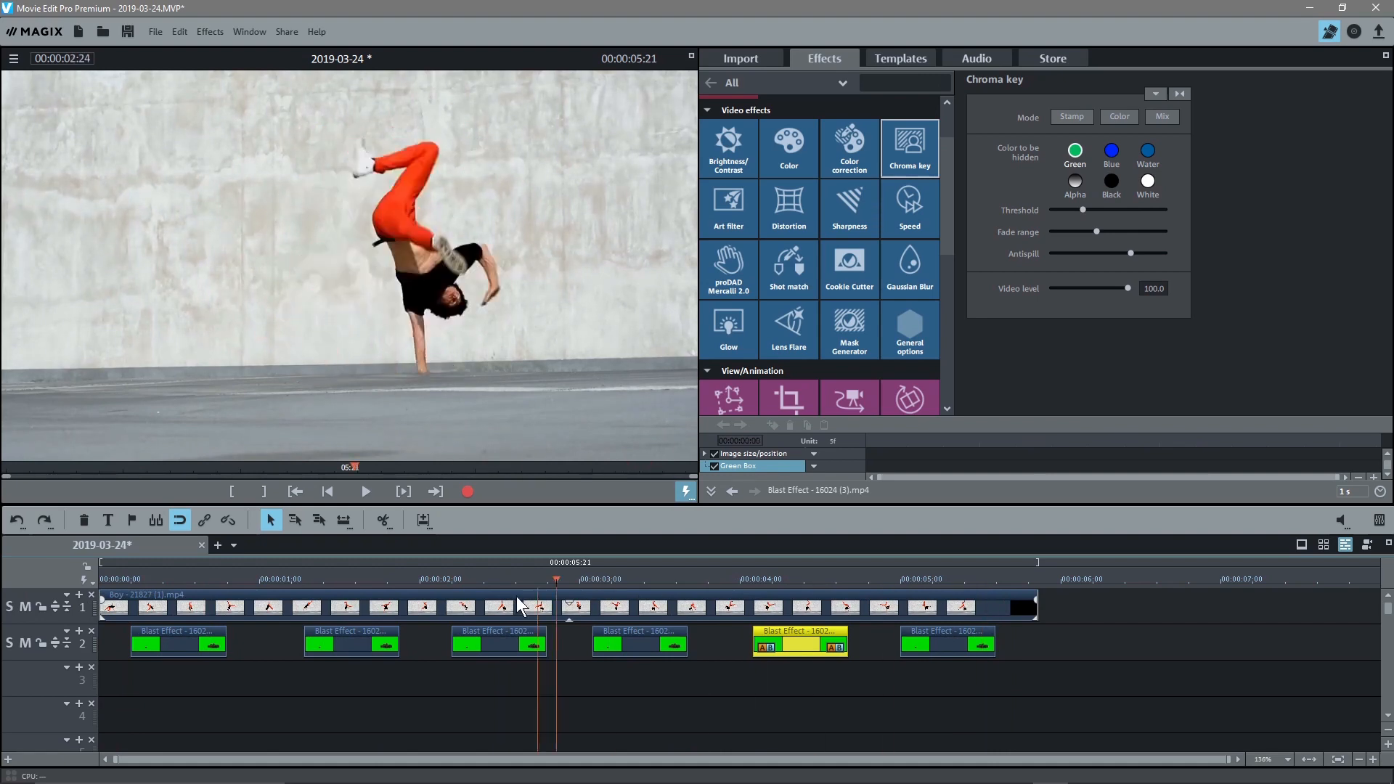